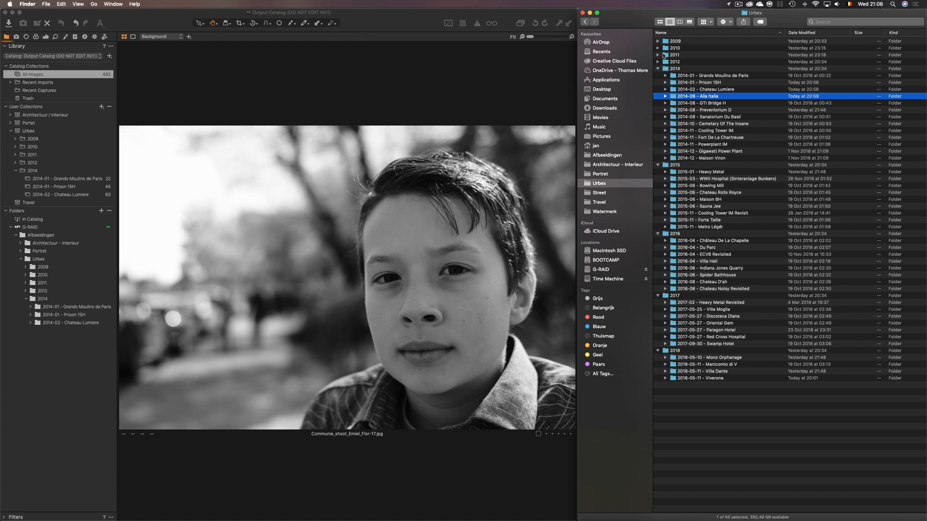
mouse_move(699, 230)
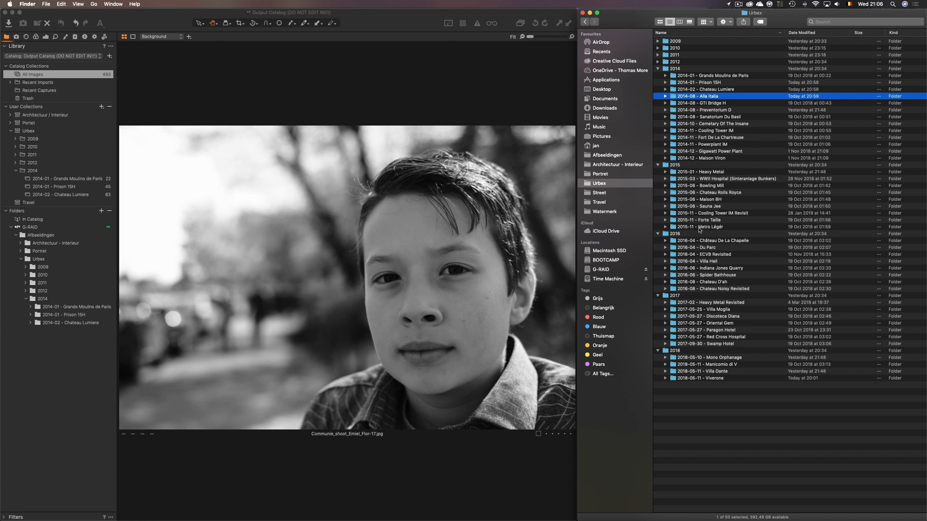
mouse_move(613, 192)
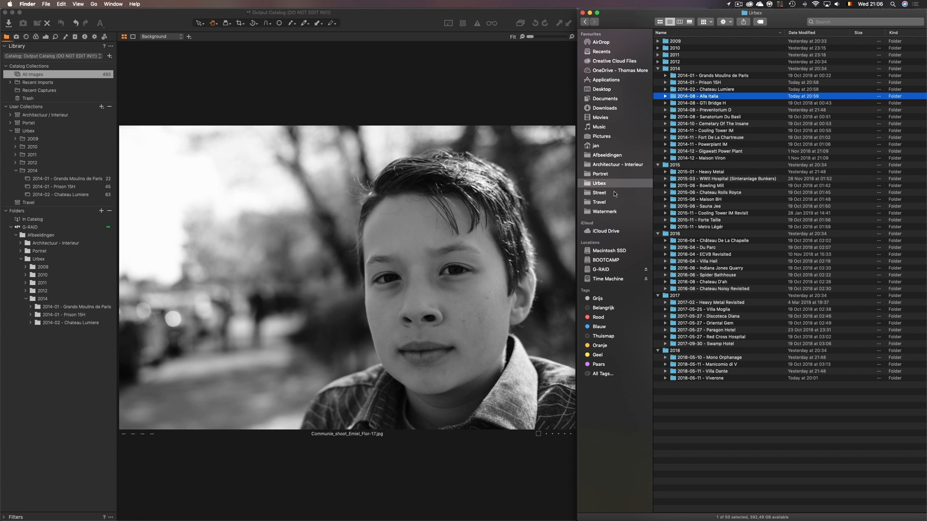
mouse_move(694, 315)
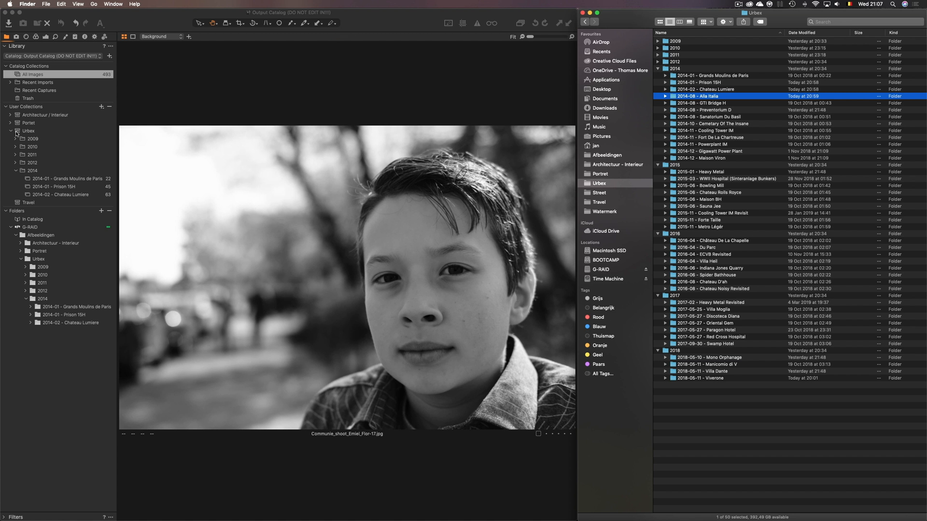
mouse_move(28, 119)
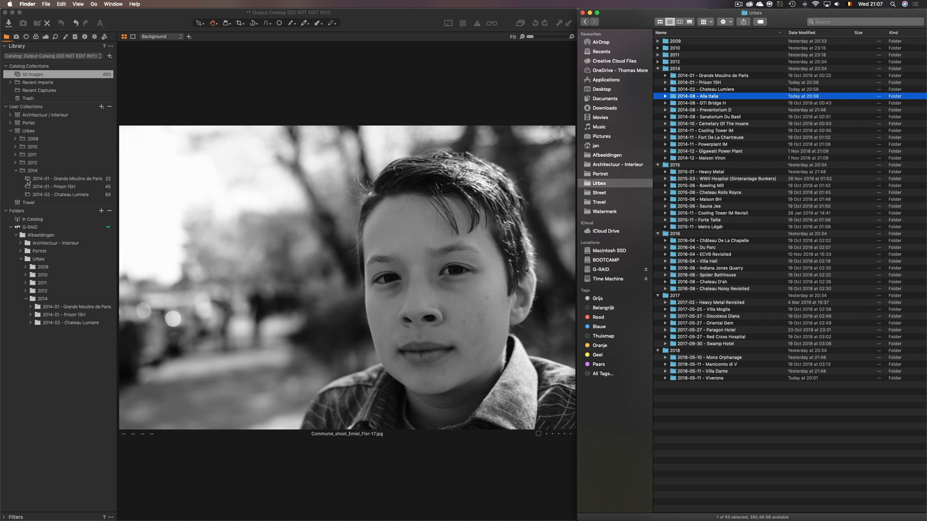
mouse_move(718, 168)
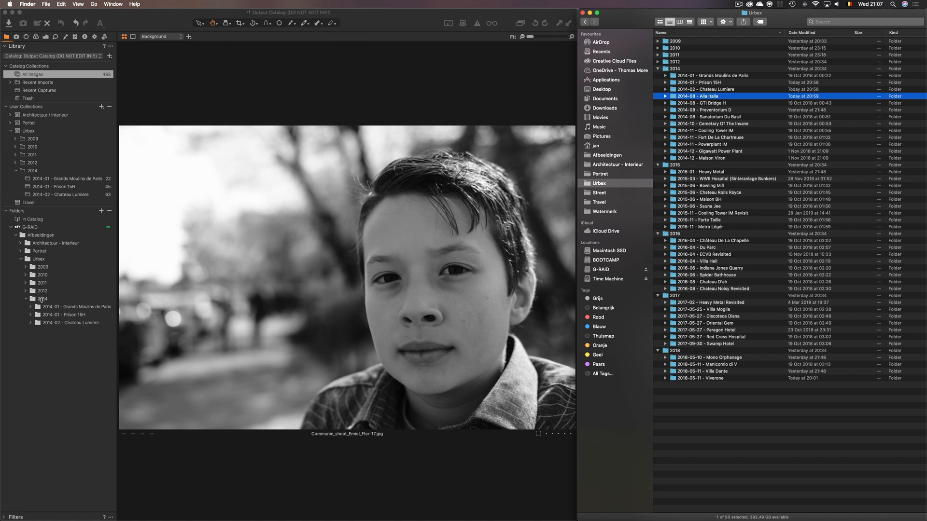
- Create a new album named '2014-08 - Alla Italia' inside the 2014 collection group
left_click(25, 299)
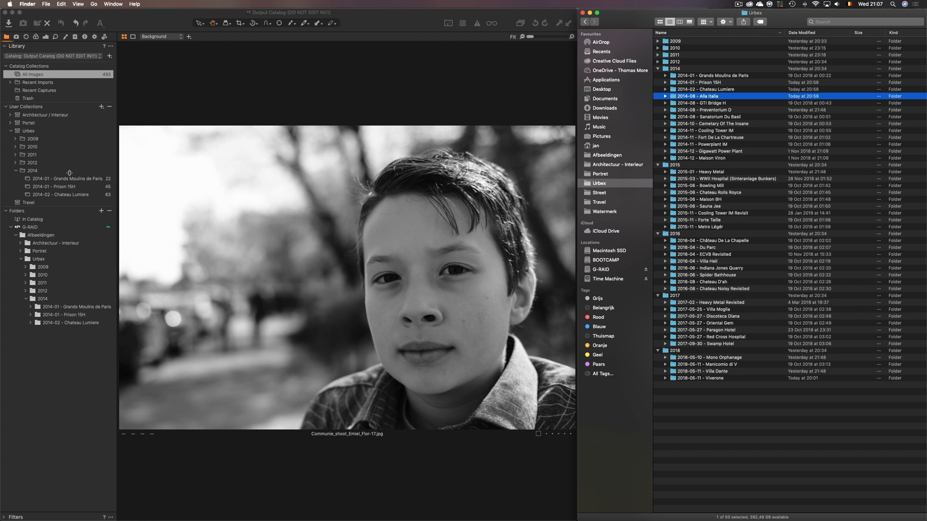
mouse_move(48, 172)
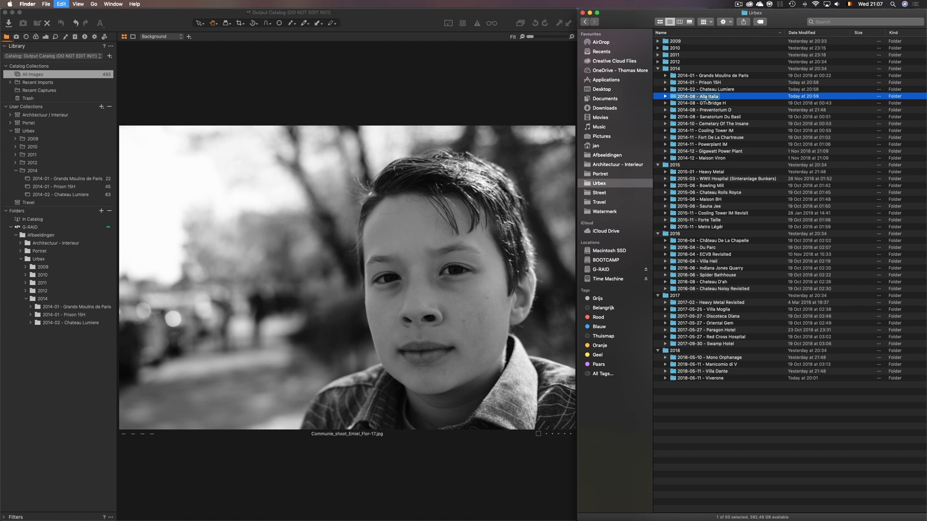
mouse_move(411, 23)
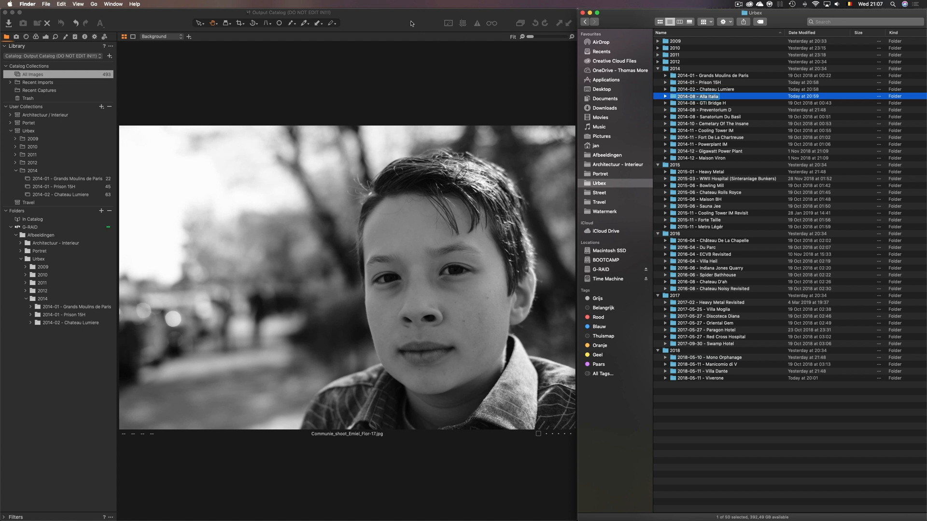
right_click(29, 170)
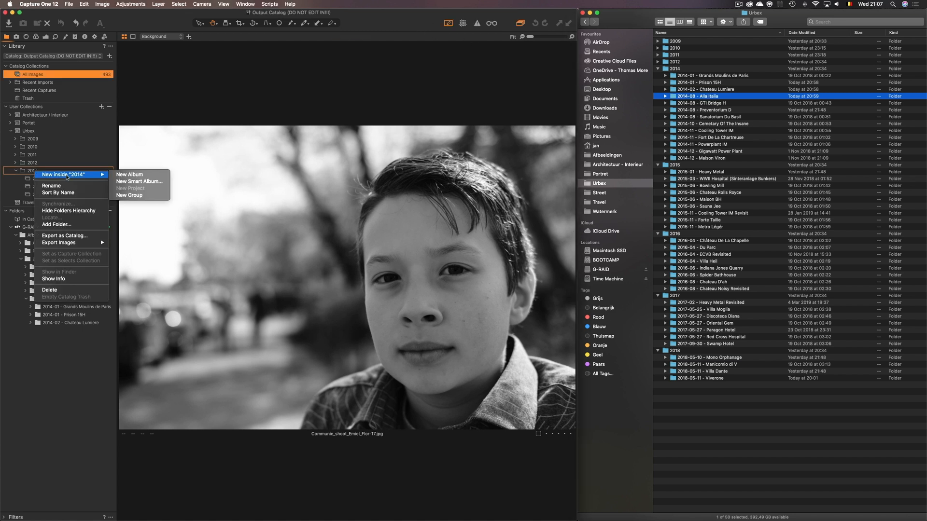
mouse_move(129, 174)
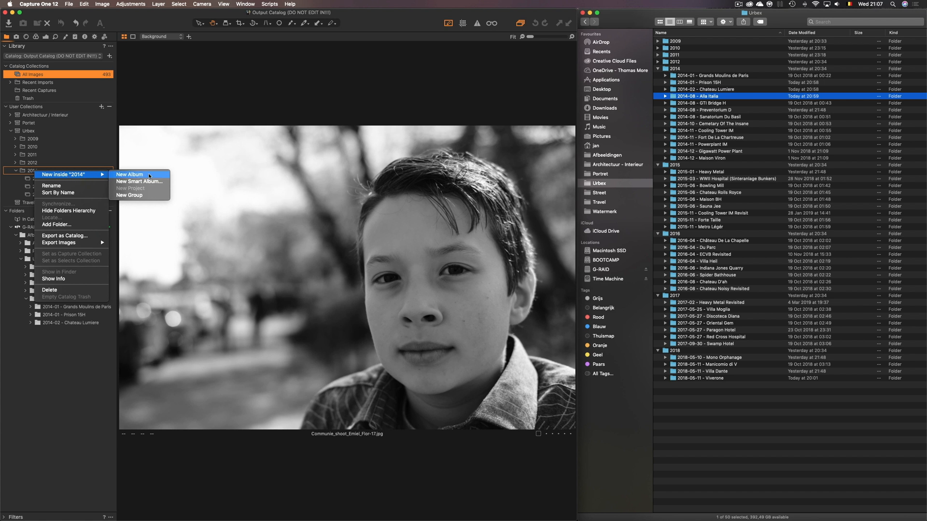
left_click(130, 174)
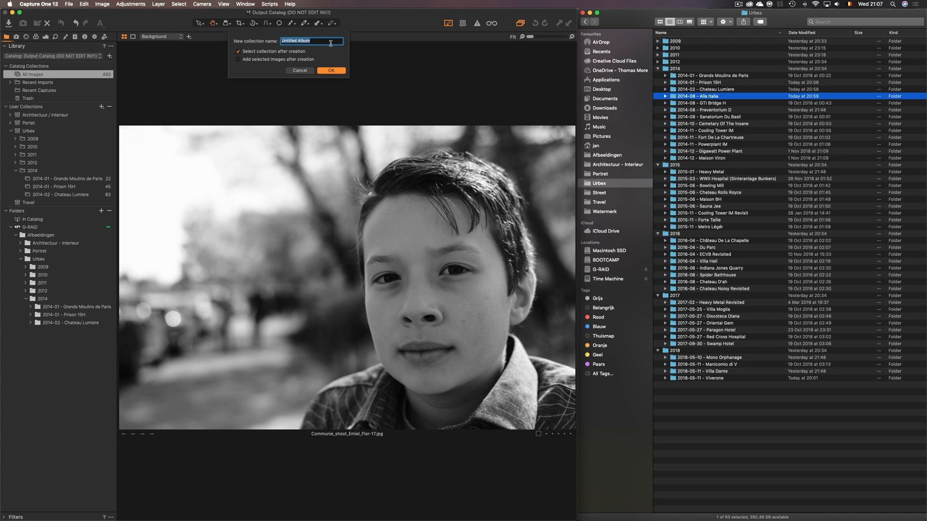
type("2014-08 - Alla Italia")
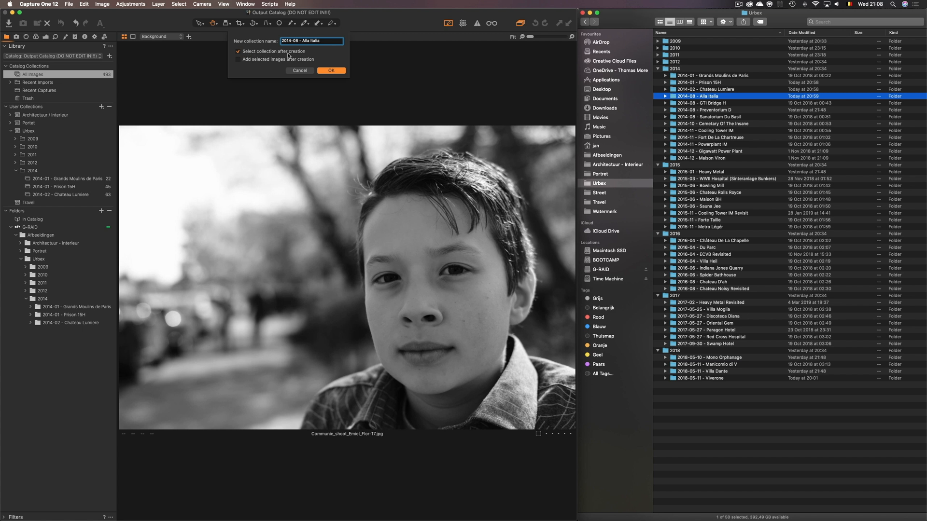
left_click(331, 71)
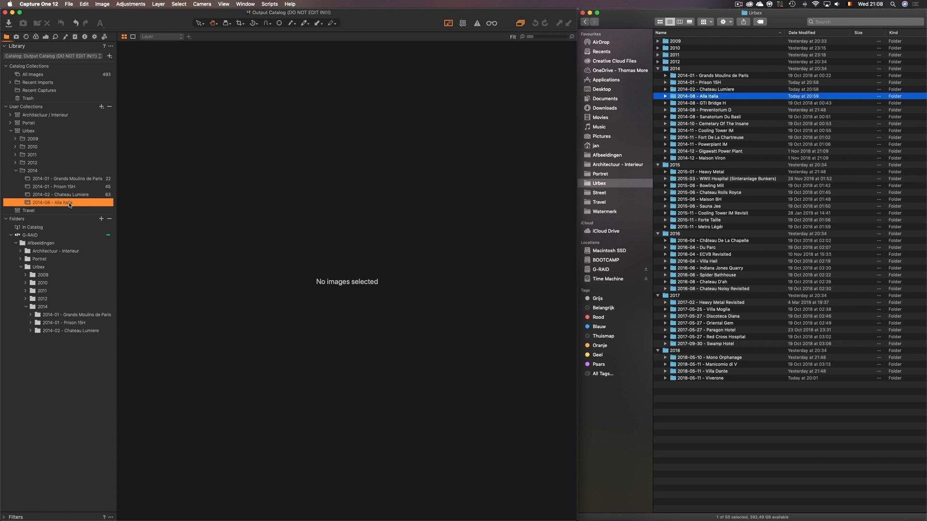
- Start an import and set the source to the Alla Italia project's Output folder
left_click(9, 24)
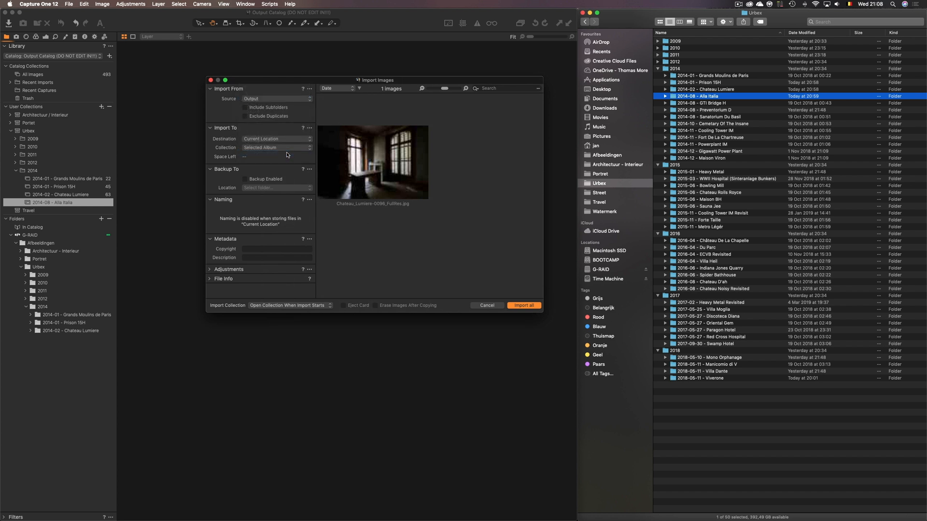
left_click(276, 98)
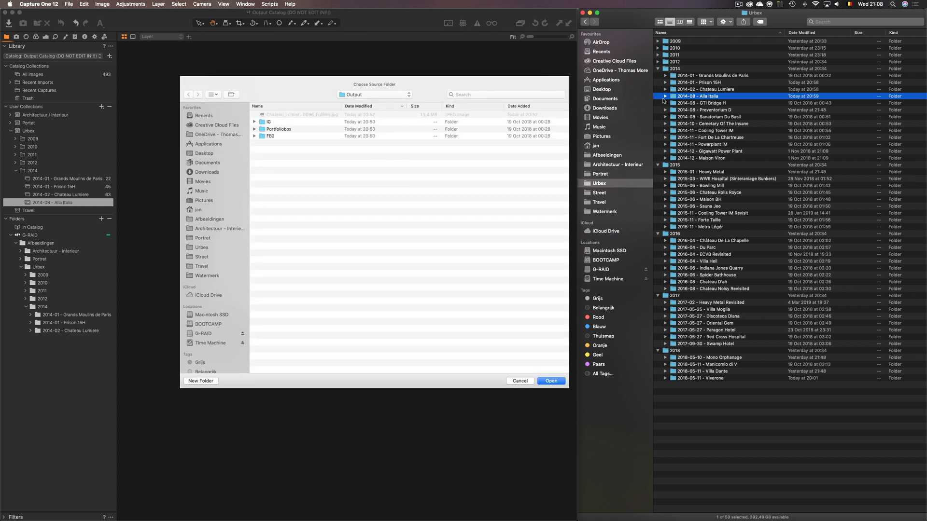
left_click(664, 96)
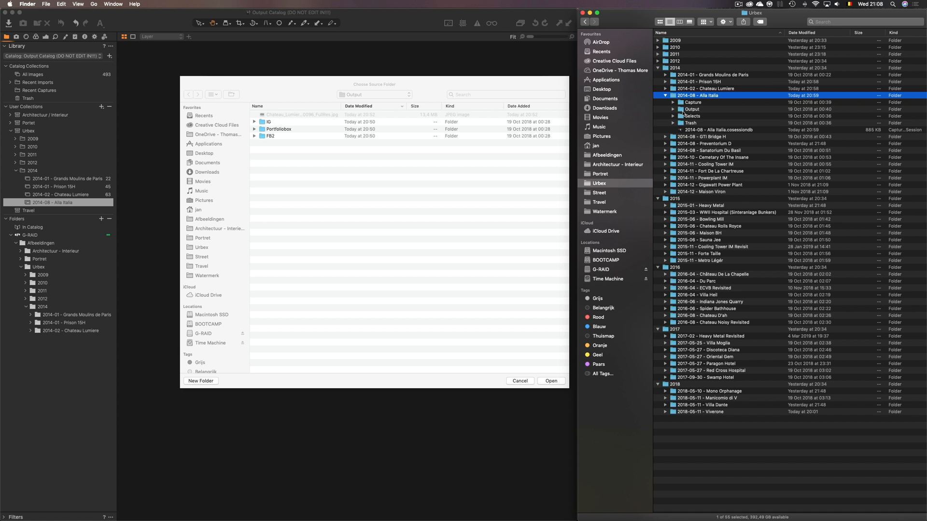
left_click(692, 109)
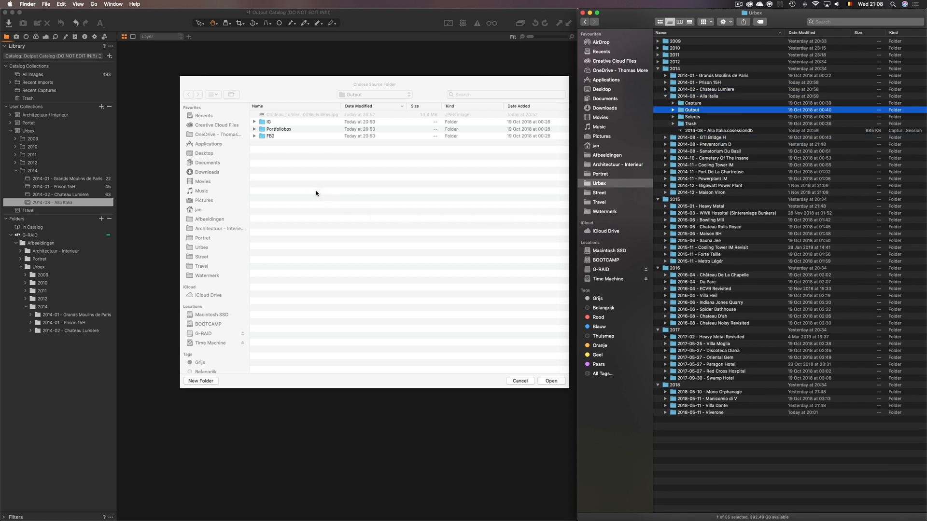
left_click(372, 95)
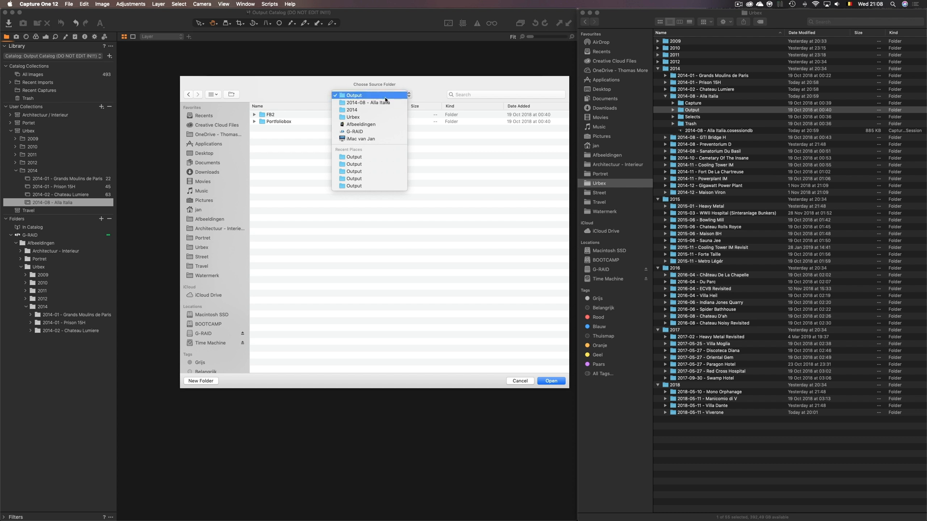
left_click(354, 95)
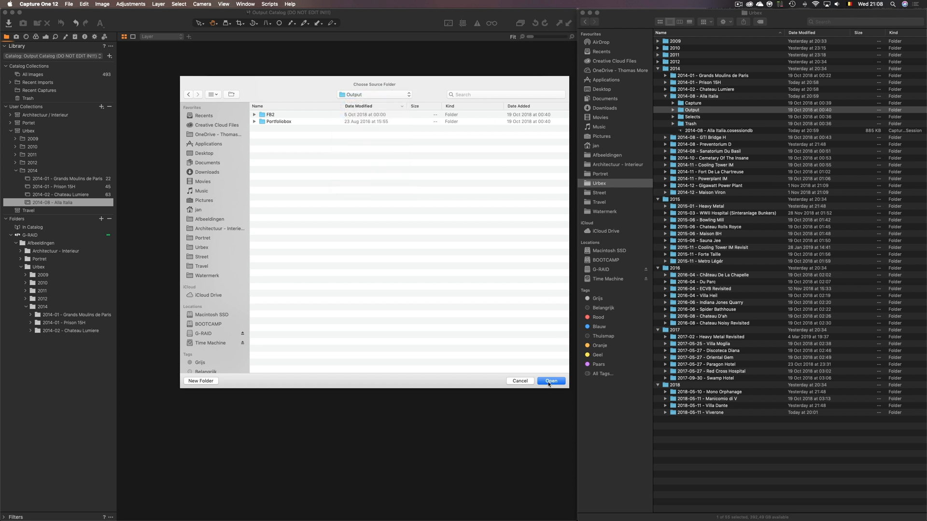
left_click(551, 382)
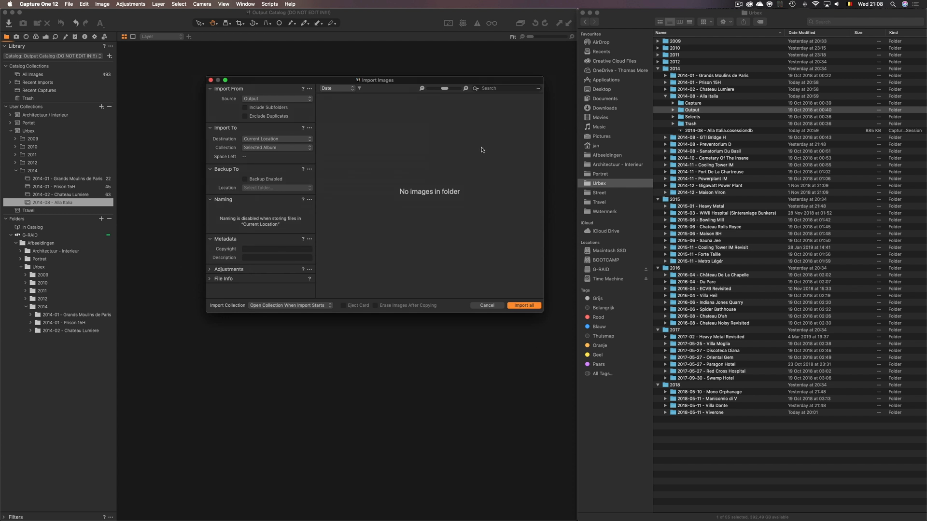
mouse_move(390, 168)
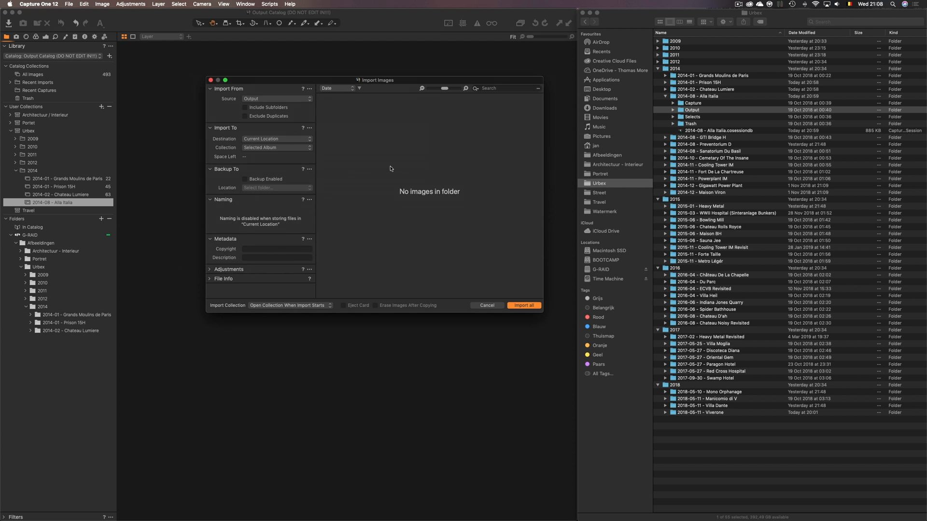
- Inspect the Output folder's contents in the import source browser
left_click(673, 109)
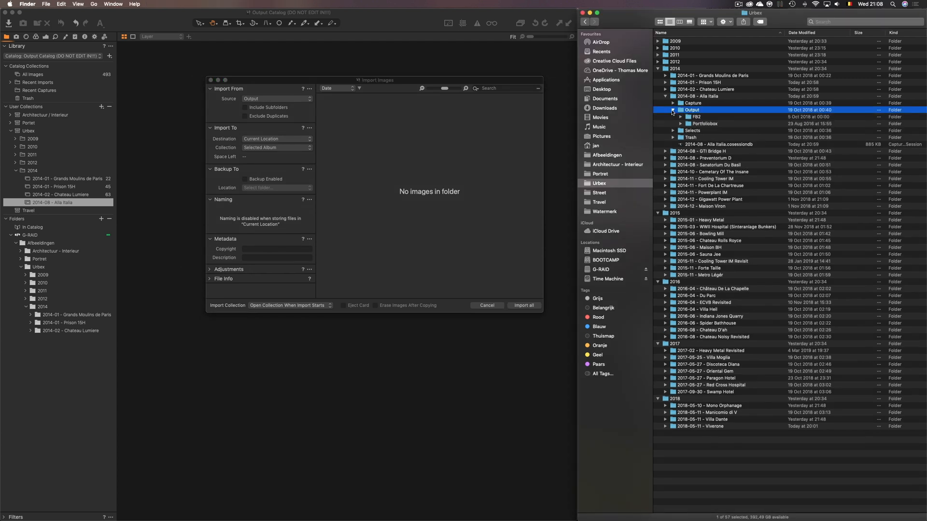
left_click(673, 109)
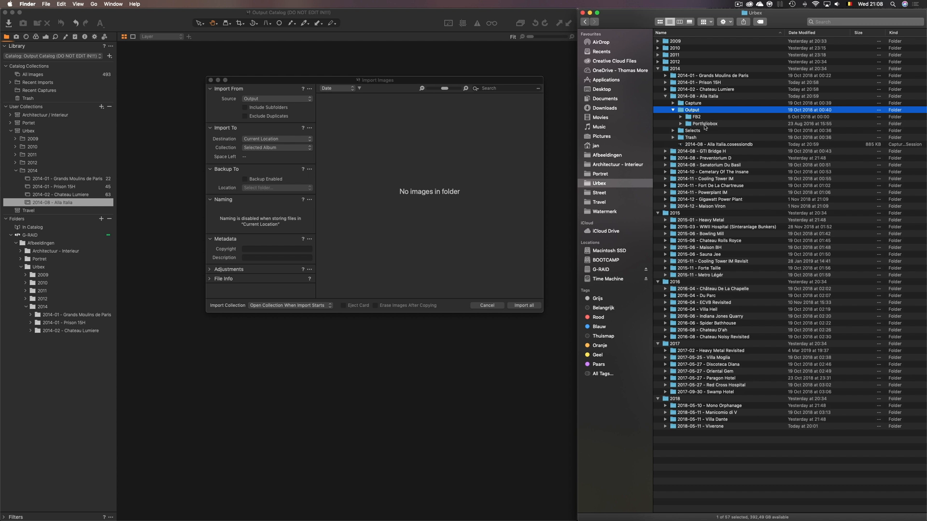
left_click(246, 107)
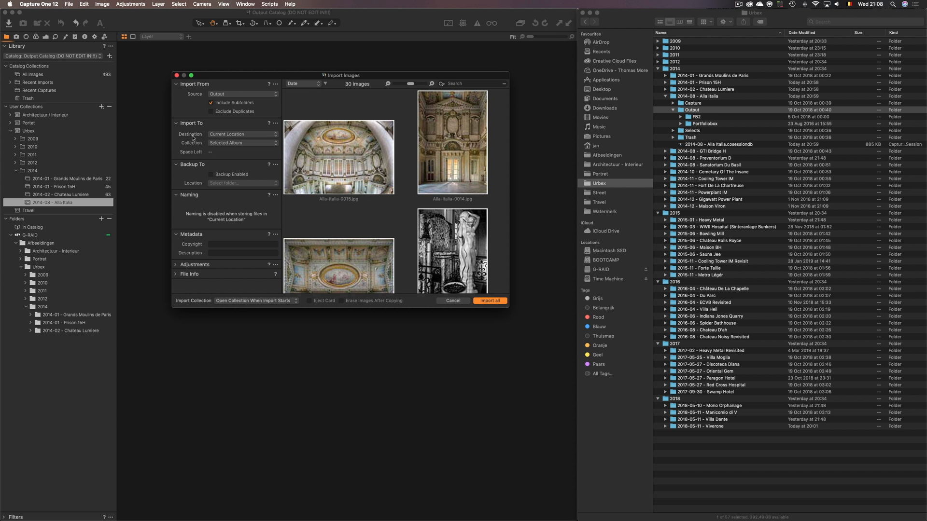
mouse_move(239, 135)
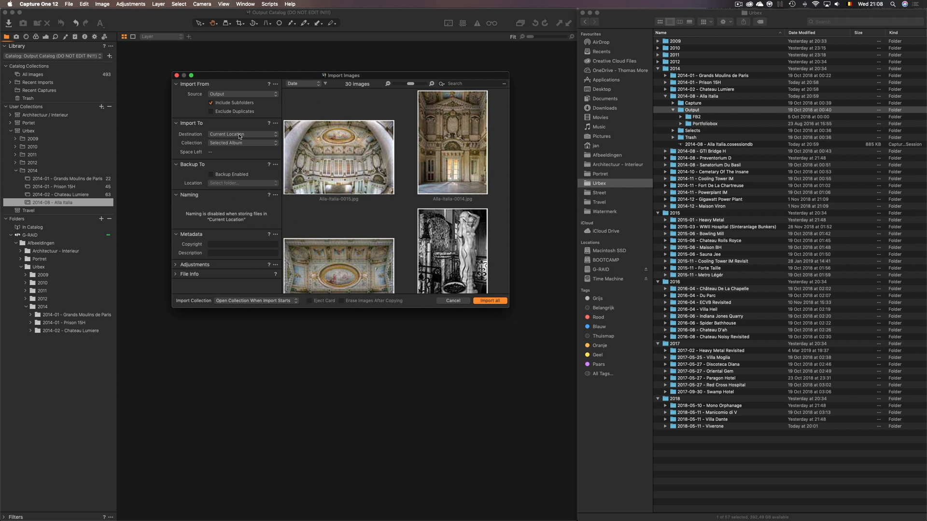
left_click(242, 134)
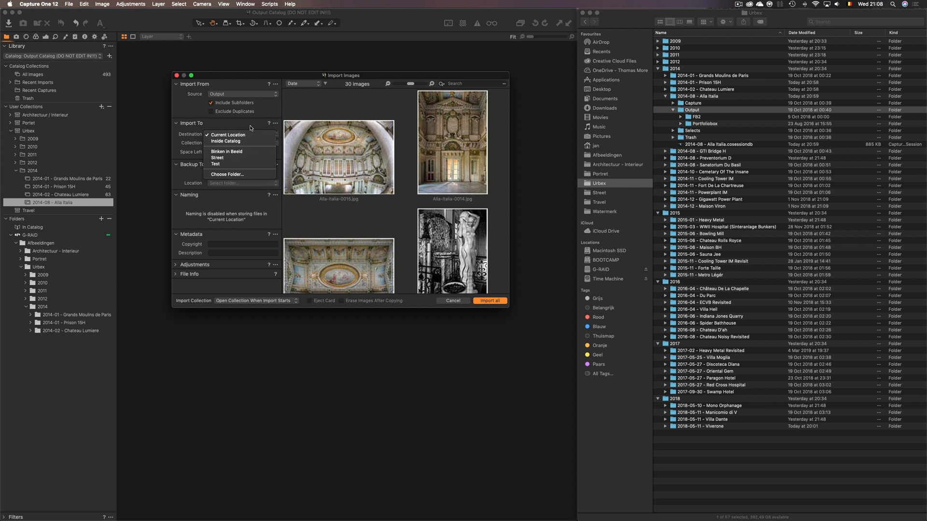
left_click(226, 134)
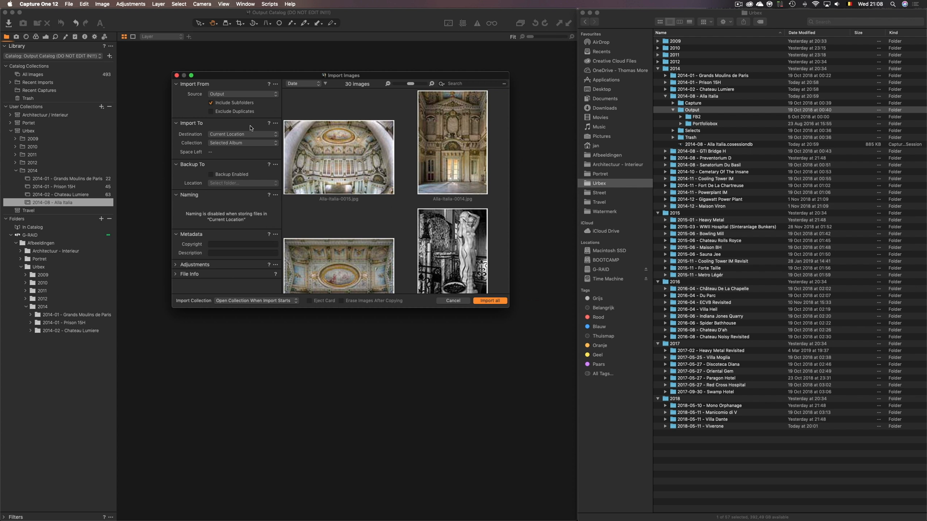
left_click(243, 133)
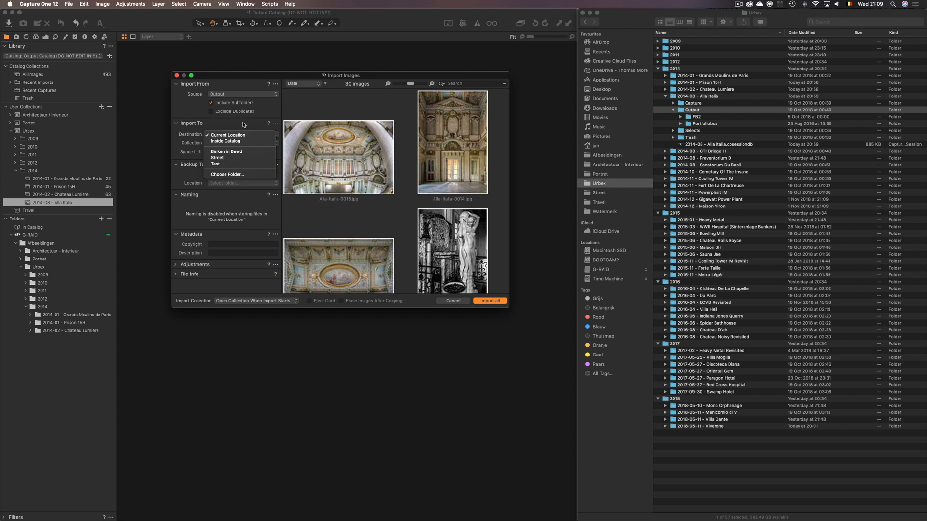
left_click(228, 134)
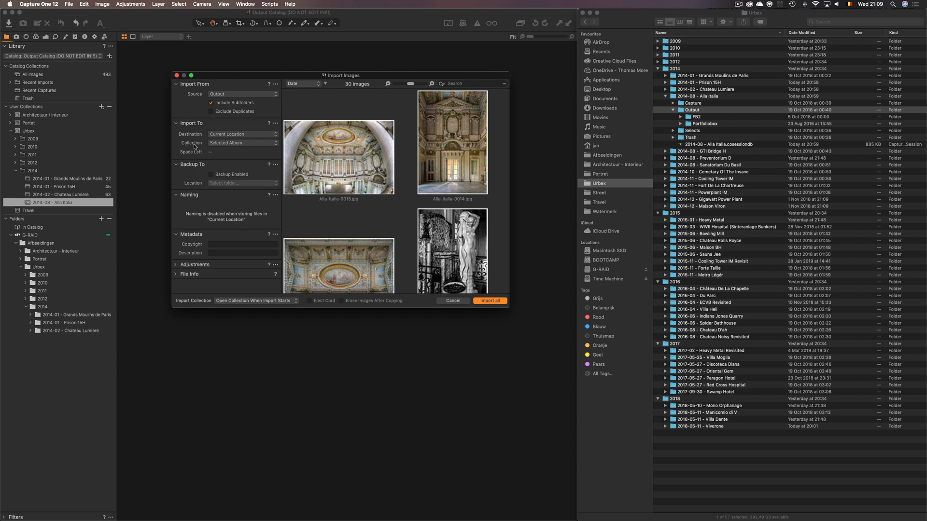
left_click(241, 142)
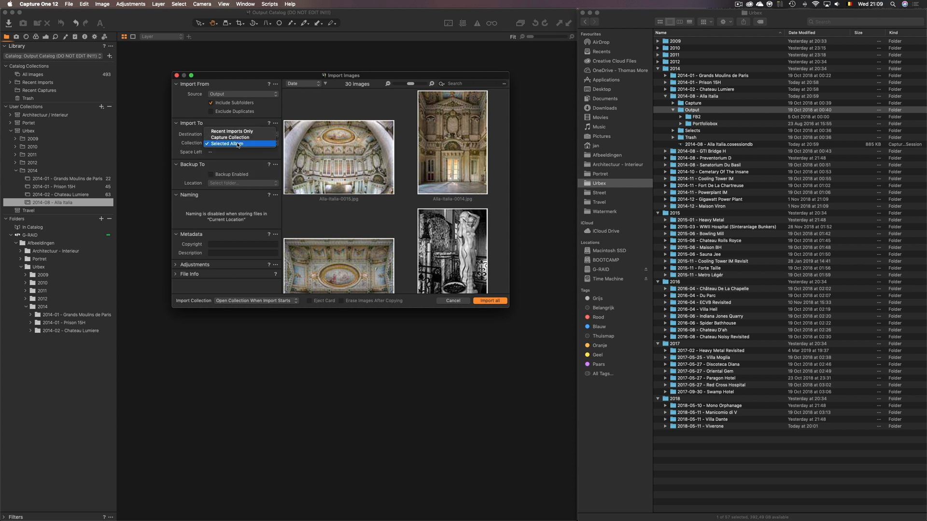
left_click(227, 143)
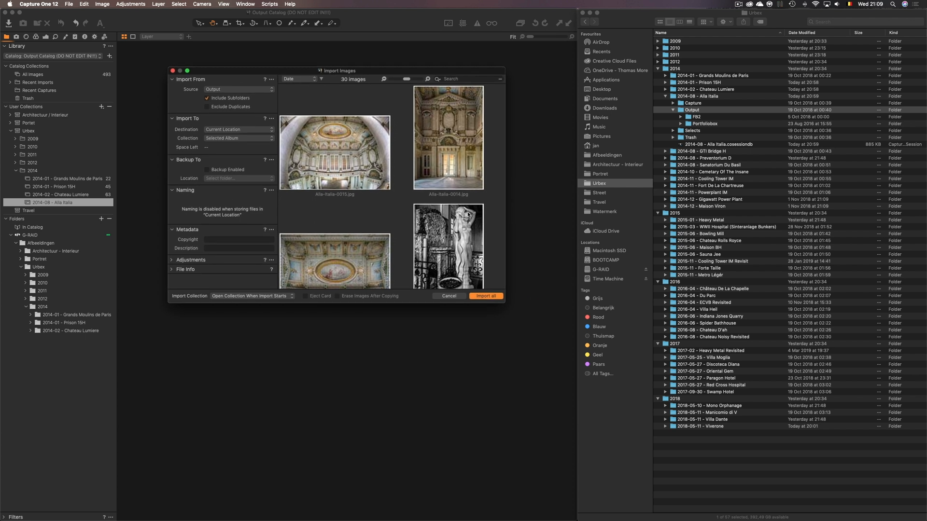
- Import all 30 images into the 2014-08 - Alla Italia album
left_click(485, 296)
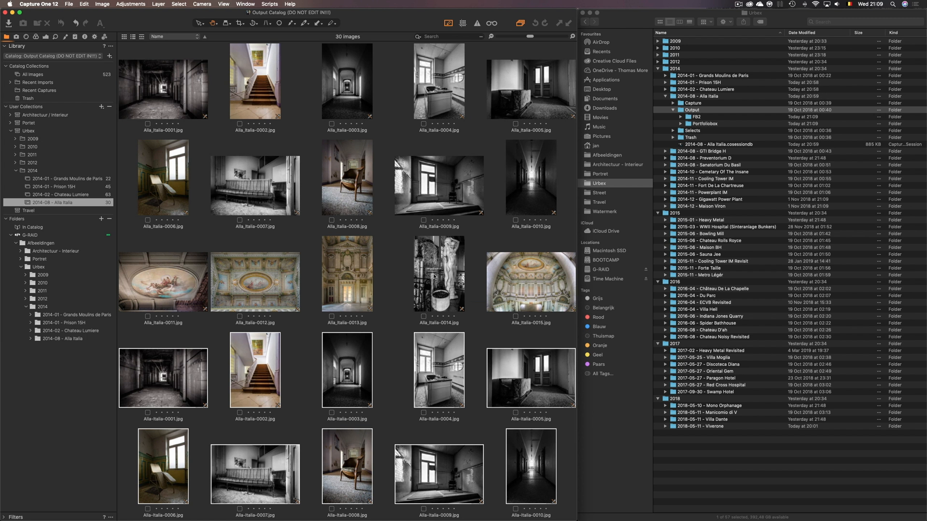
mouse_move(309, 154)
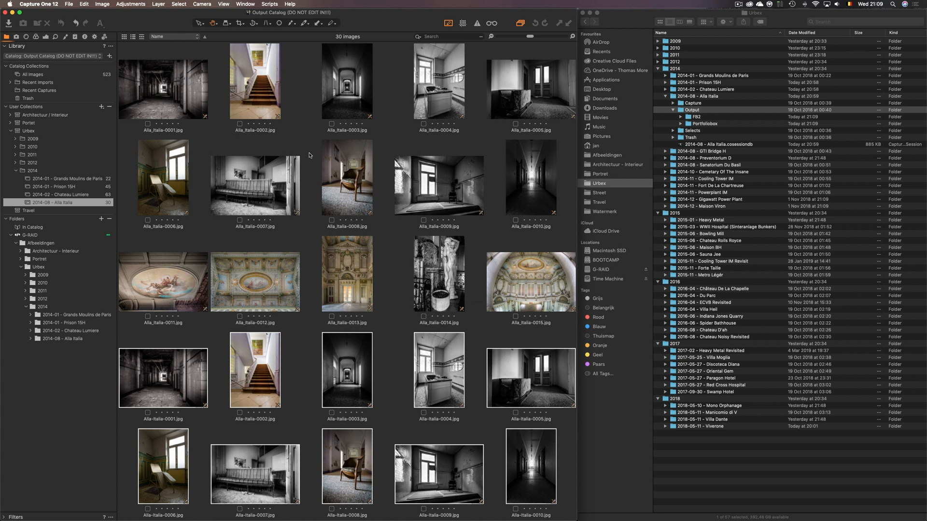
- Open the 2014-08 Alla Italia session with its 134 captured images
left_click(672, 109)
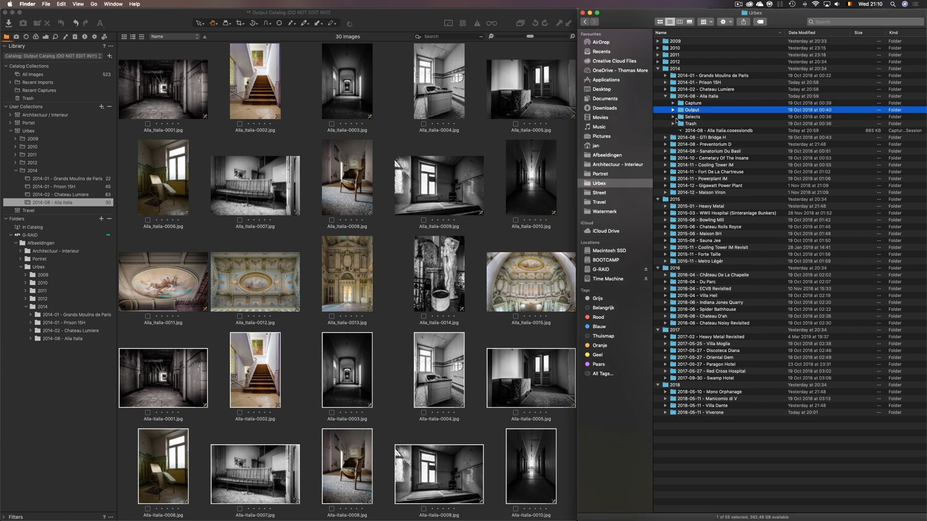
mouse_move(210, 189)
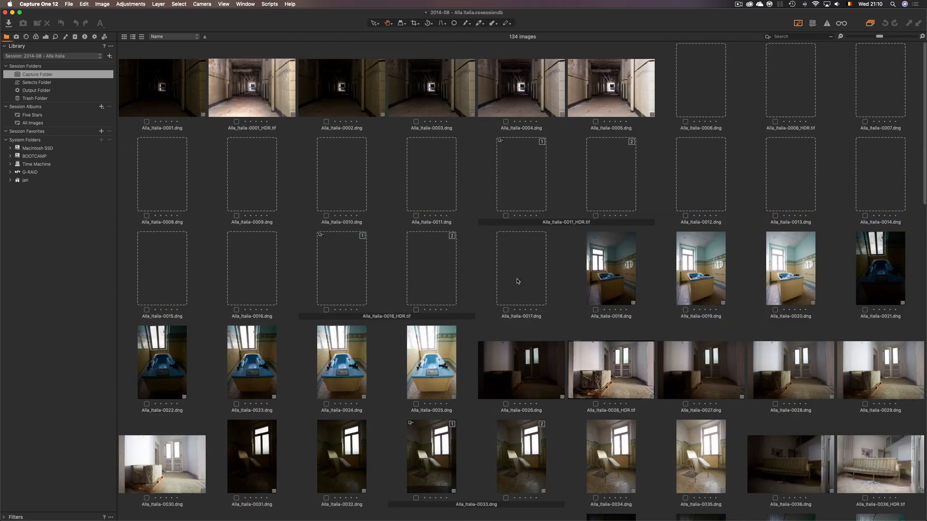
scroll("down", 3)
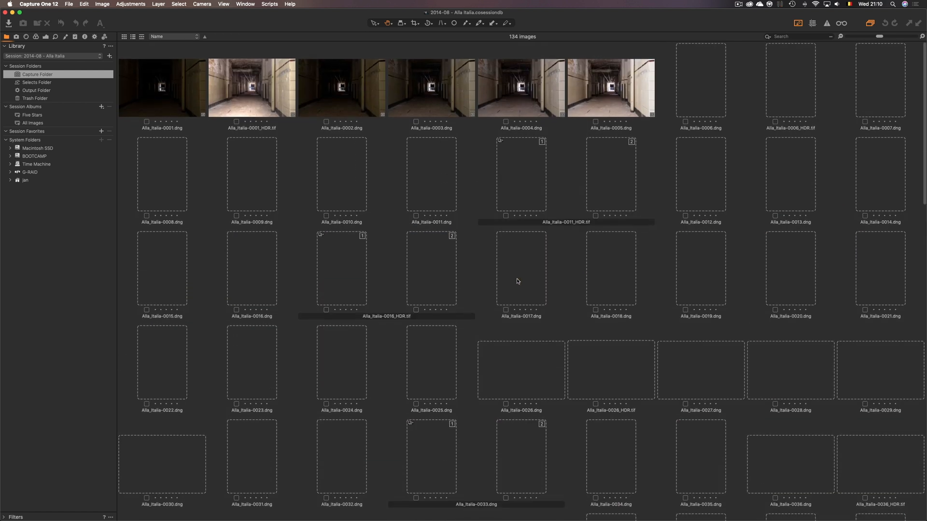
- Select the chair photo Alla_Italia-0033 in the grid and show it enlarged in the viewer
scroll("down", 3)
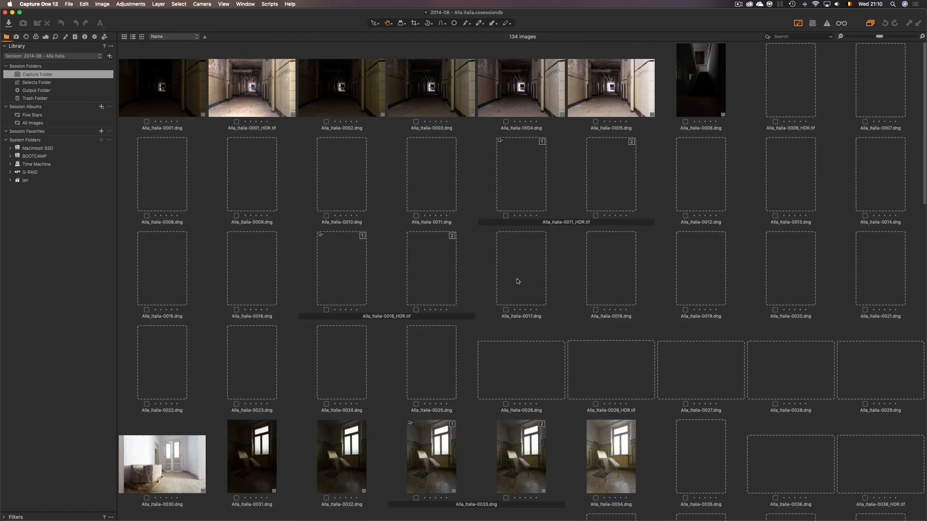
scroll("down", 3)
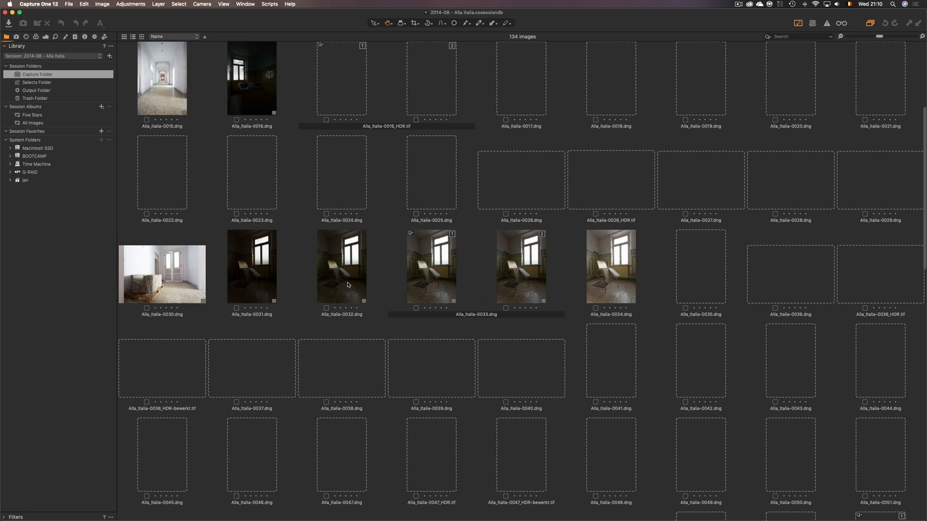
left_click(341, 266)
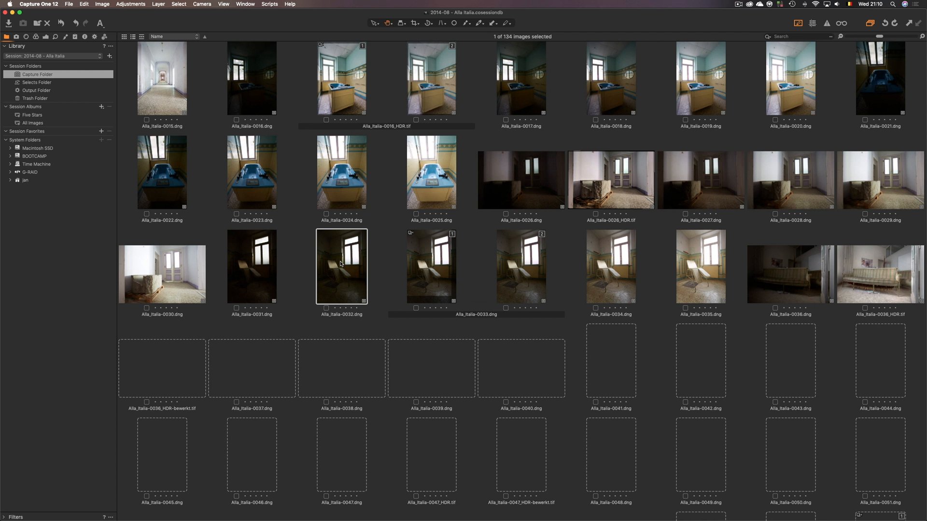
double_click(342, 266)
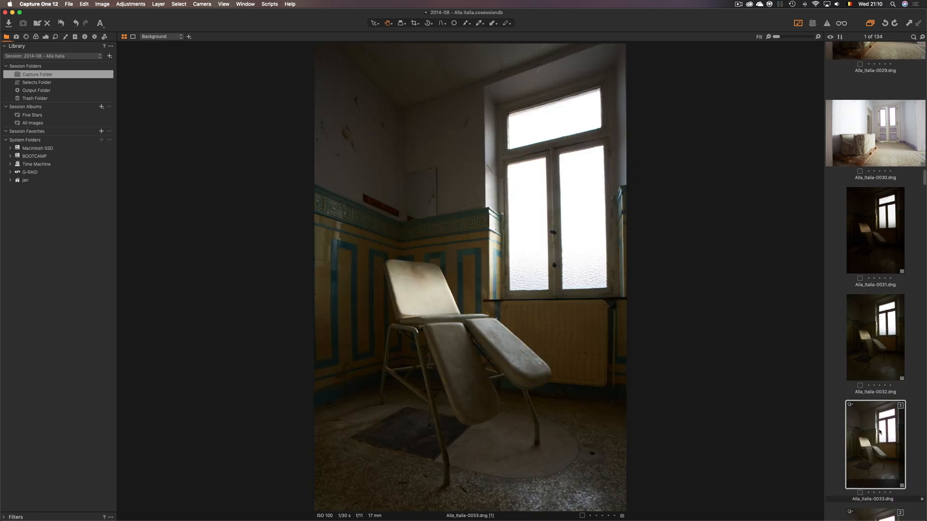
- Lift the Luma curve, raise exposure to about 0.42, and recover shadows and highlights
left_click(874, 338)
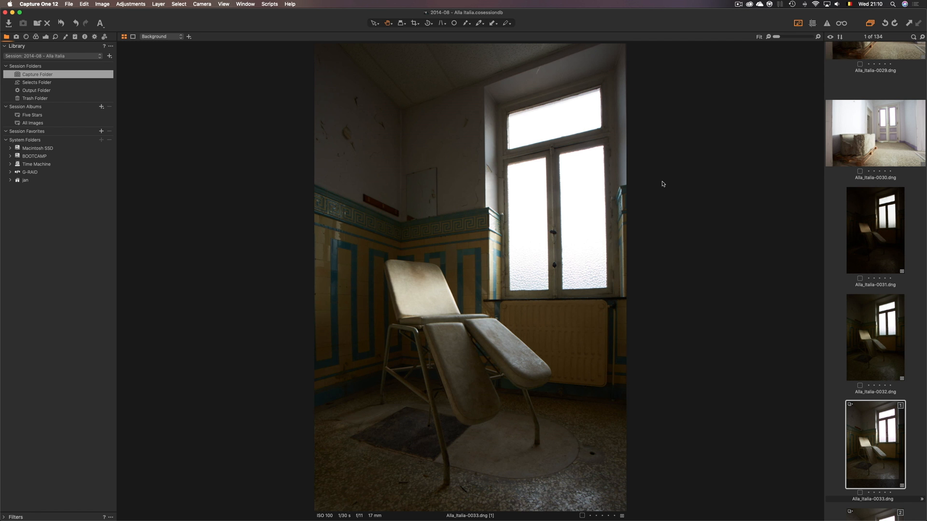
left_click(36, 37)
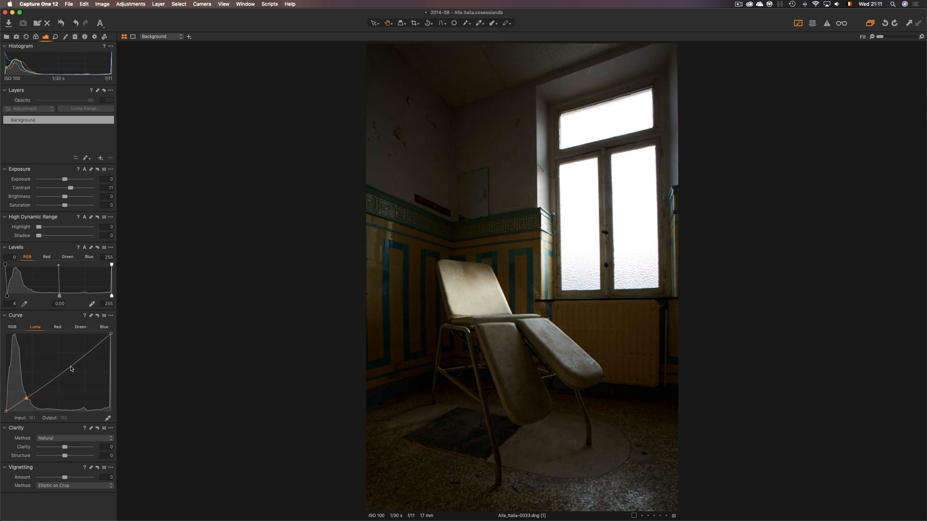
left_click_drag(71, 368, 63, 364)
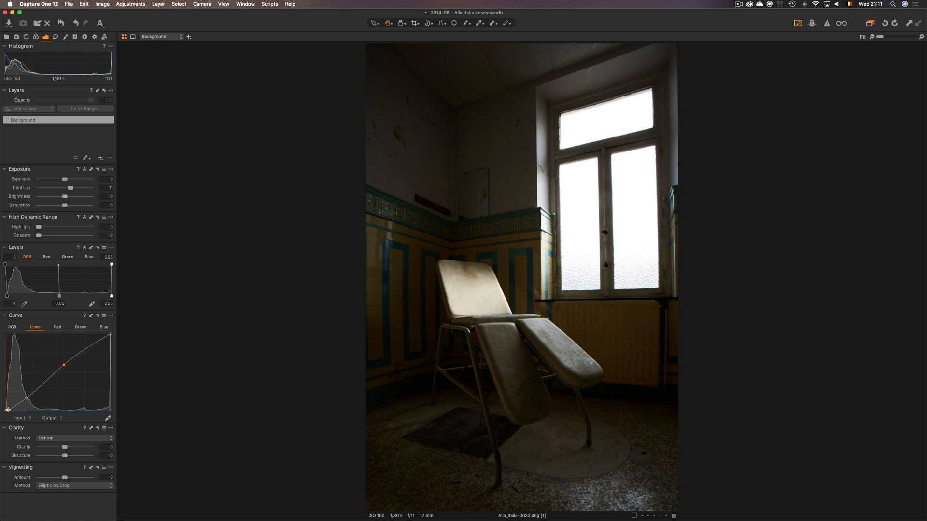
left_click_drag(64, 364, 63, 364)
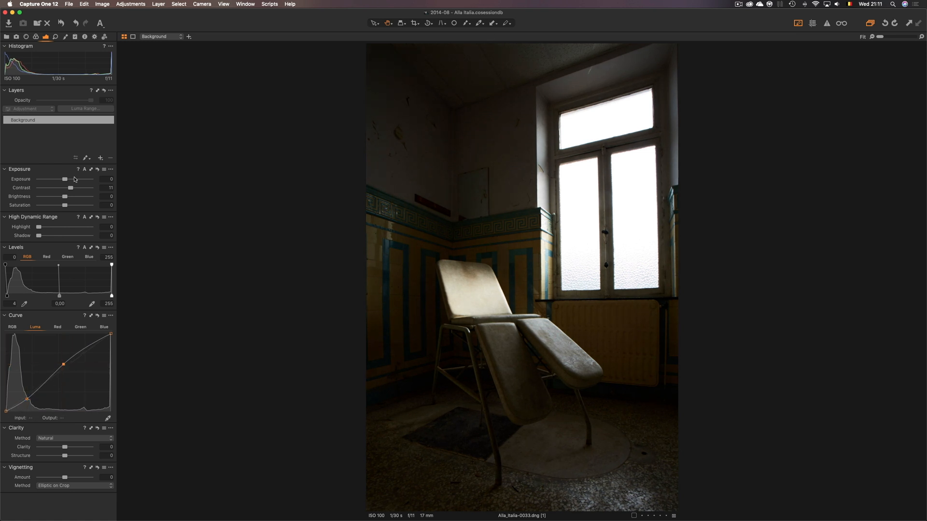
left_click_drag(64, 179, 67, 180)
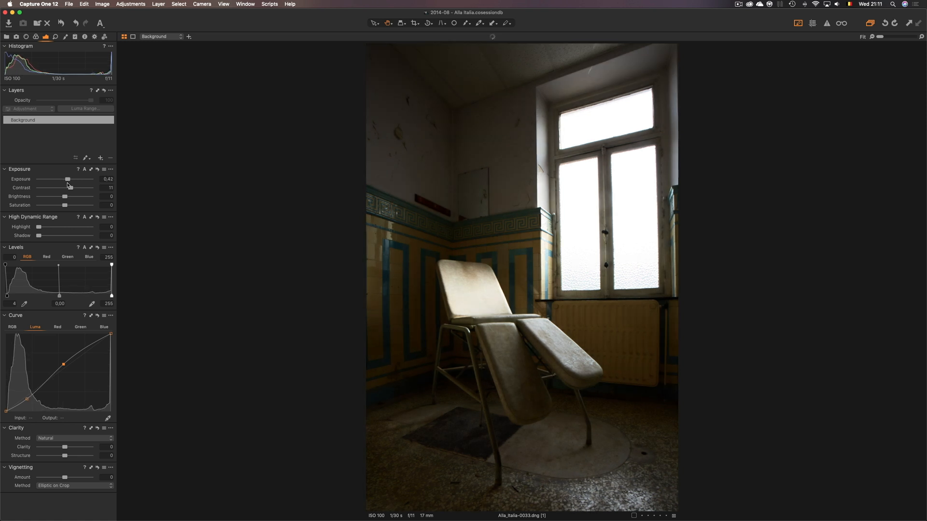
left_click_drag(38, 235, 48, 235)
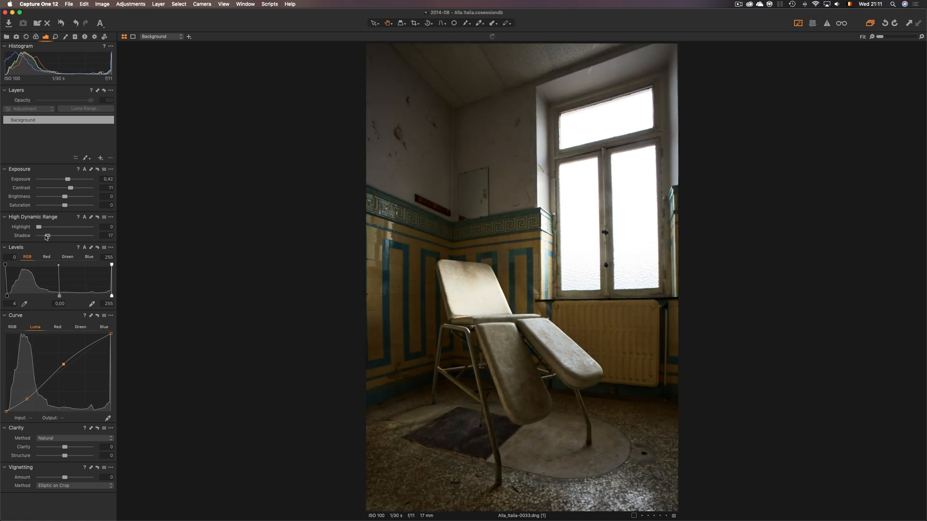
left_click_drag(39, 227, 66, 227)
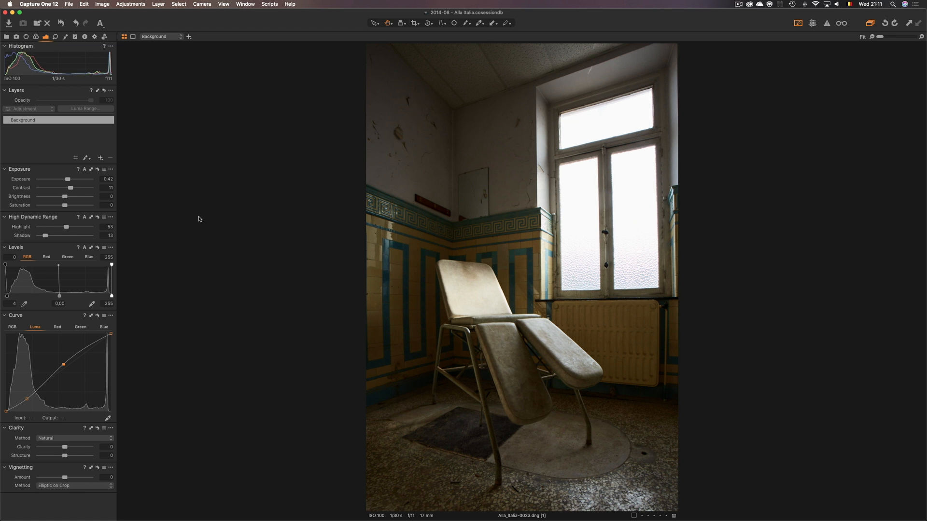
mouse_move(57, 230)
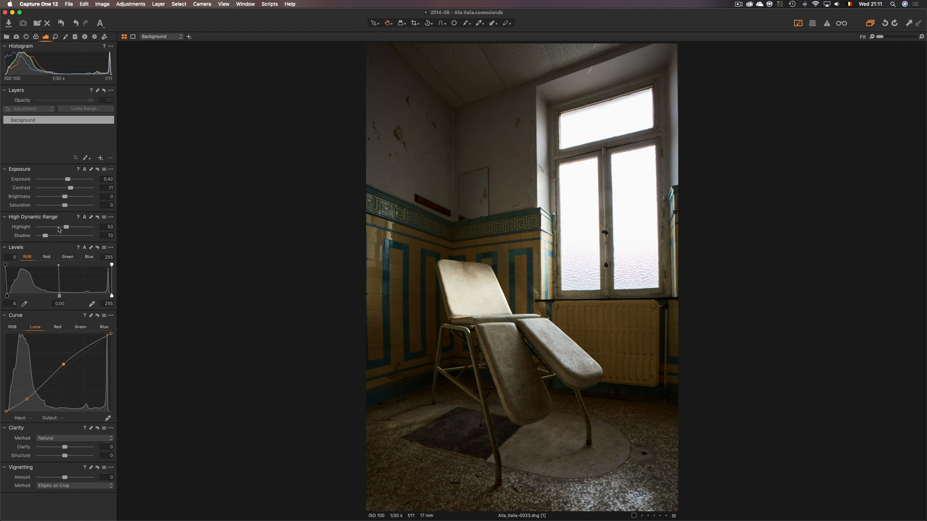
- Lower the saturation to about -46 for a muted look
left_click_drag(65, 204, 54, 204)
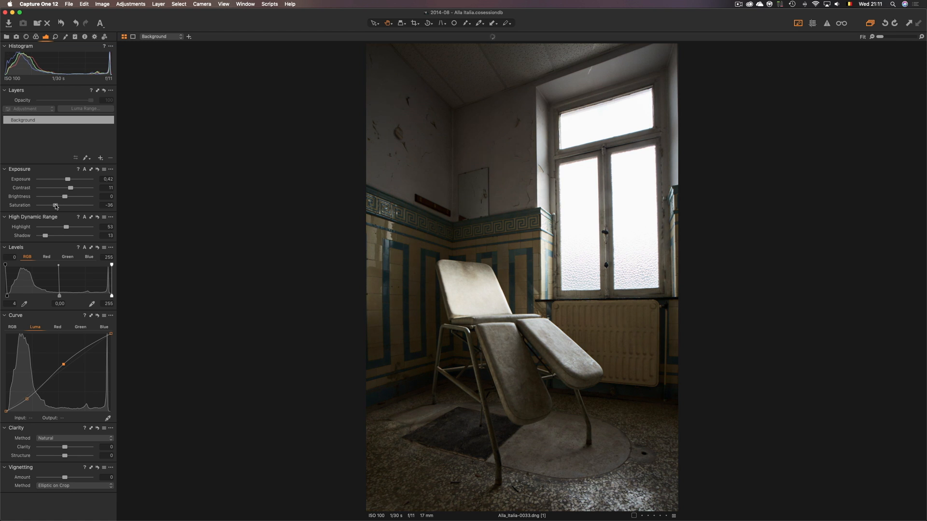
left_click_drag(53, 205, 47, 204)
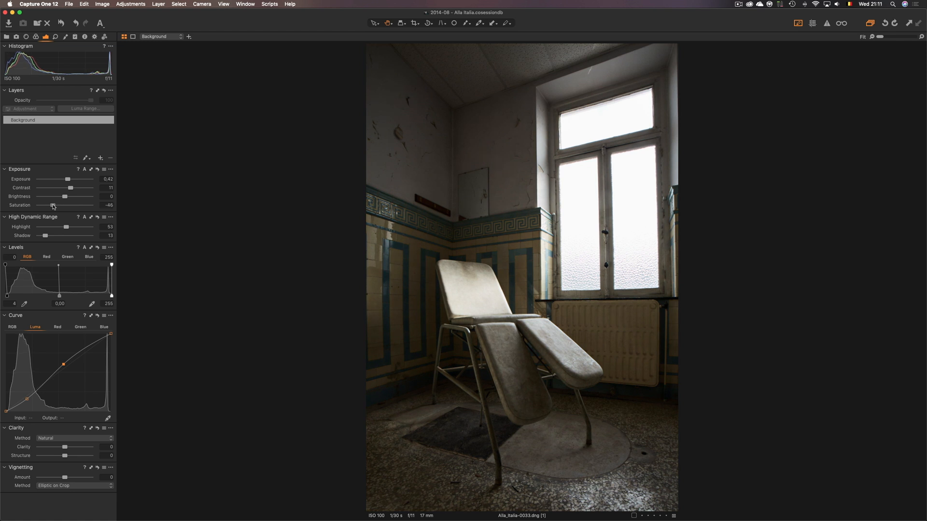
left_click(97, 38)
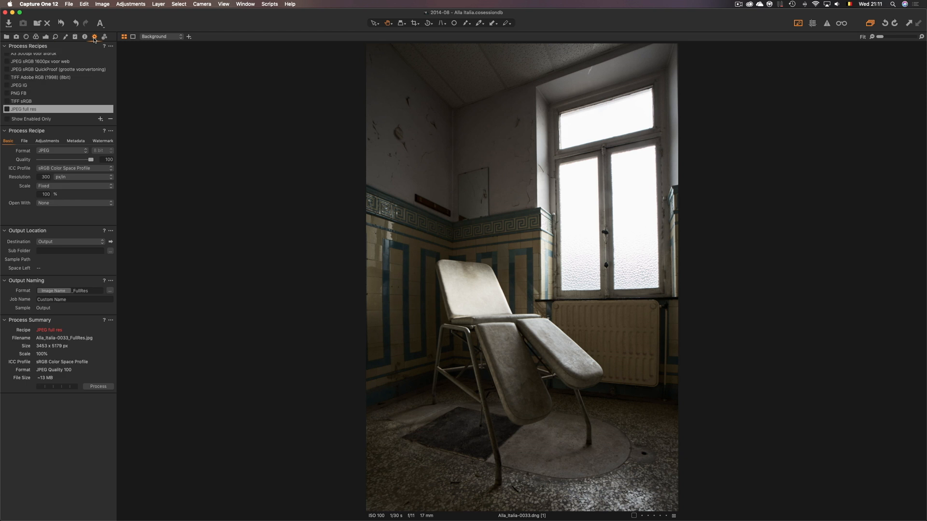
- Enable the 'JPEG full res' recipe and process the chair photo for export
left_click(8, 108)
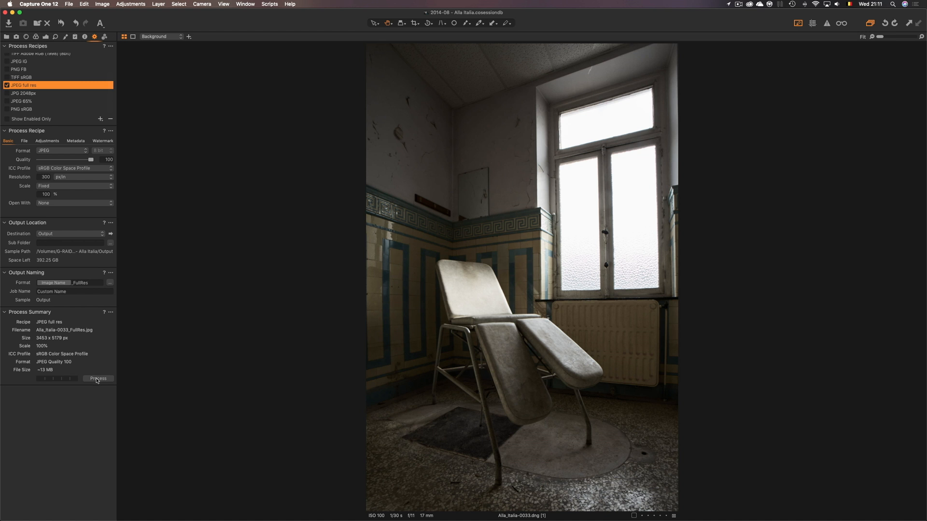
left_click(98, 379)
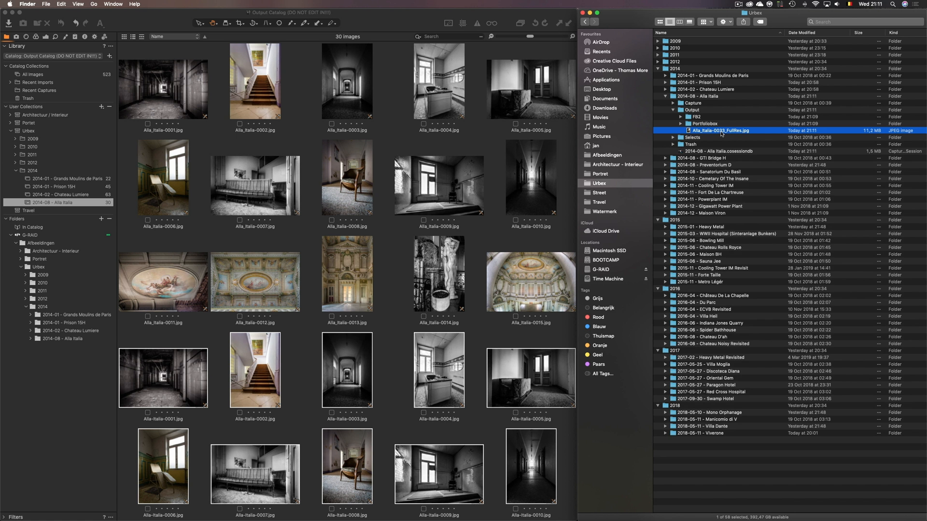
mouse_move(124, 175)
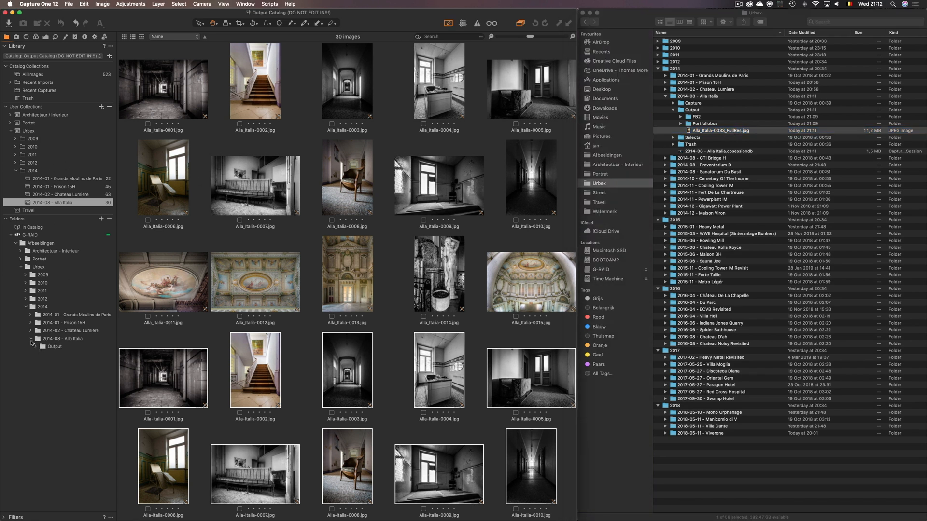
- View the Output folder's contents, then return to the 30-image Alla Italia album
left_click(54, 346)
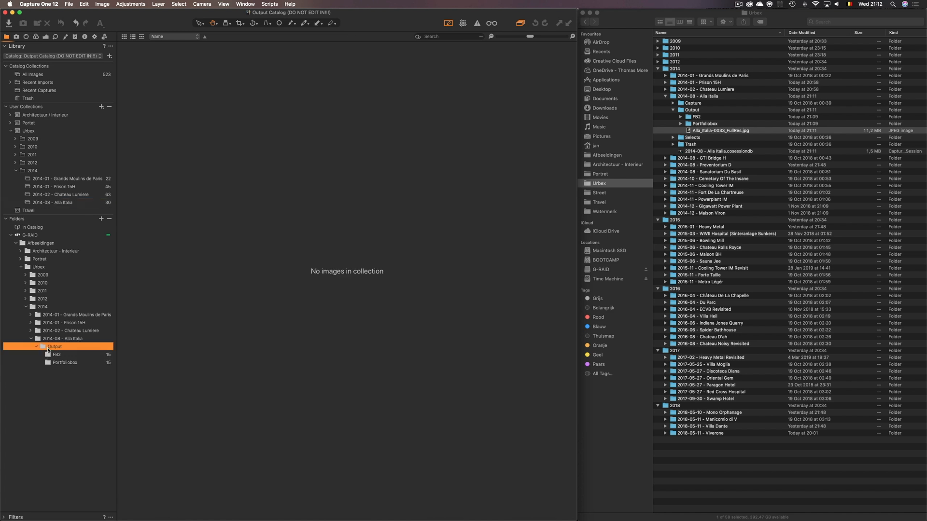
mouse_move(362, 210)
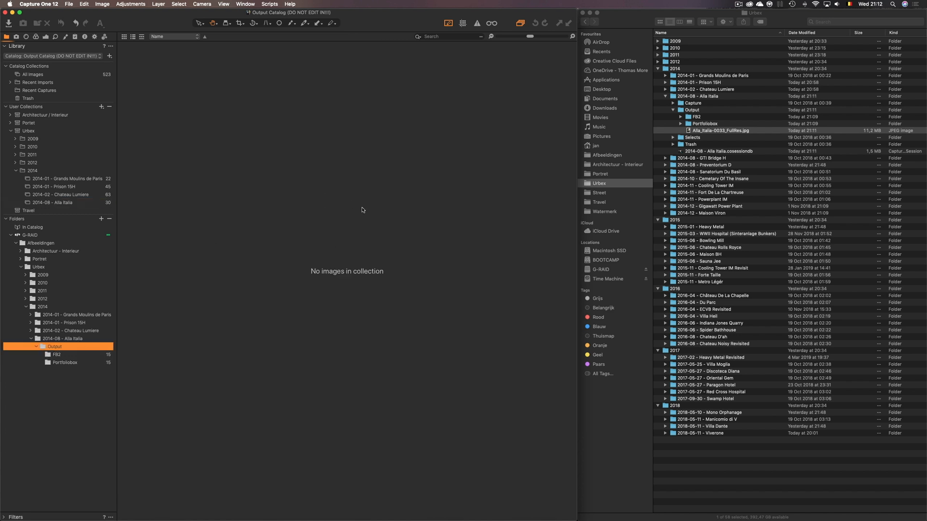
mouse_move(141, 218)
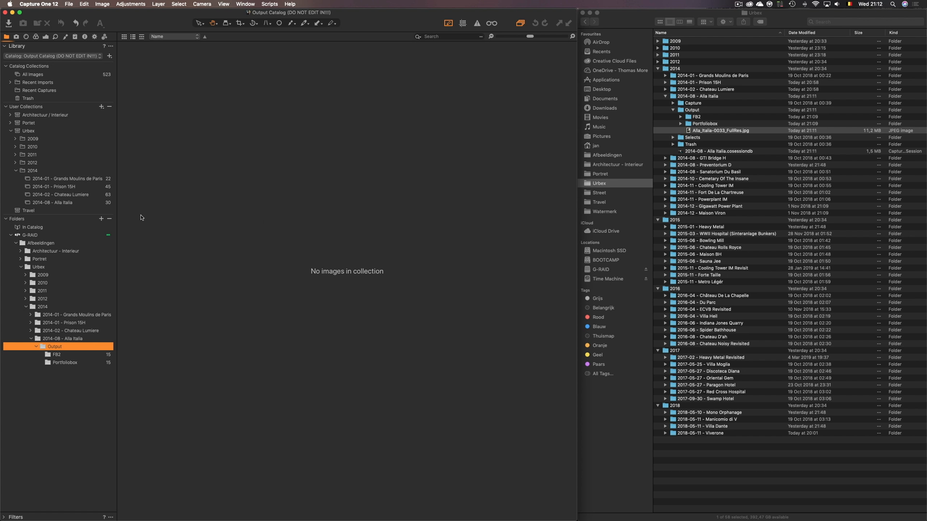
left_click(54, 202)
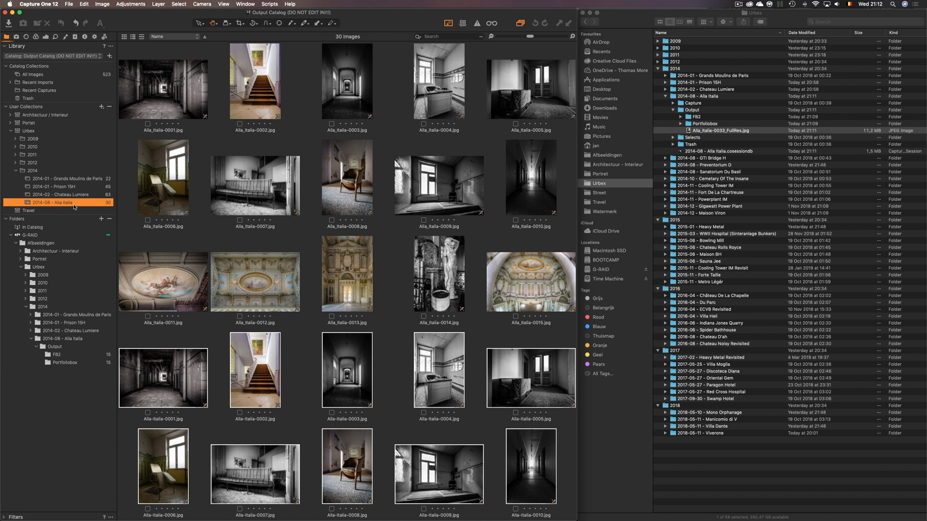
mouse_move(62, 347)
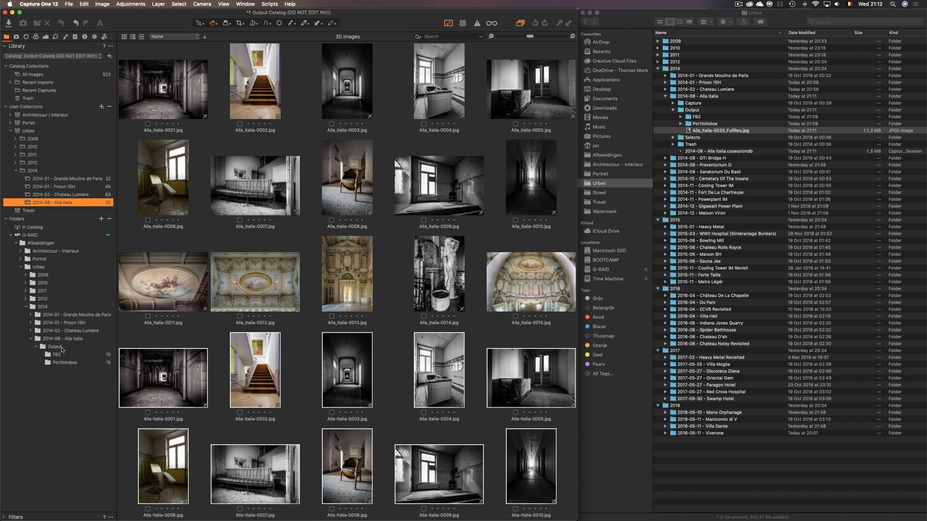
- Synchronize the Output folder, excluding known subfolders, importing new images with the importer shown
right_click(51, 347)
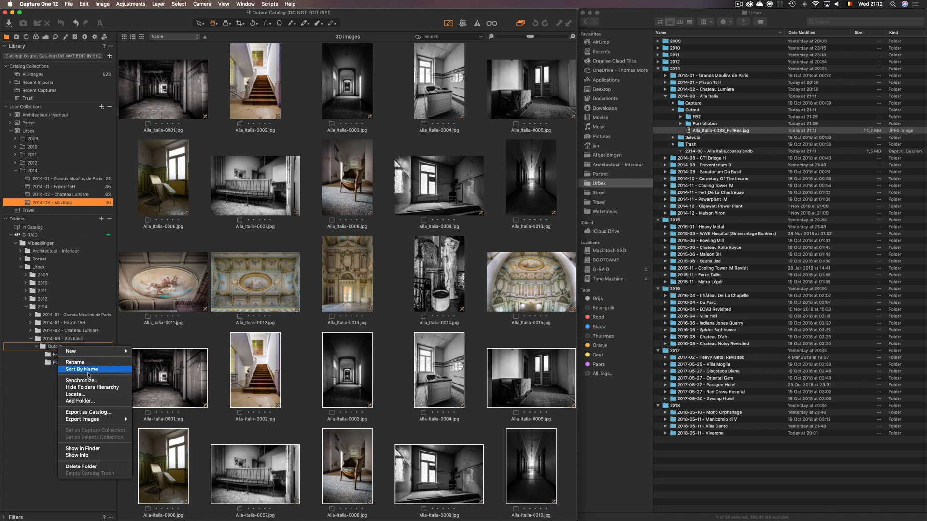
left_click(82, 380)
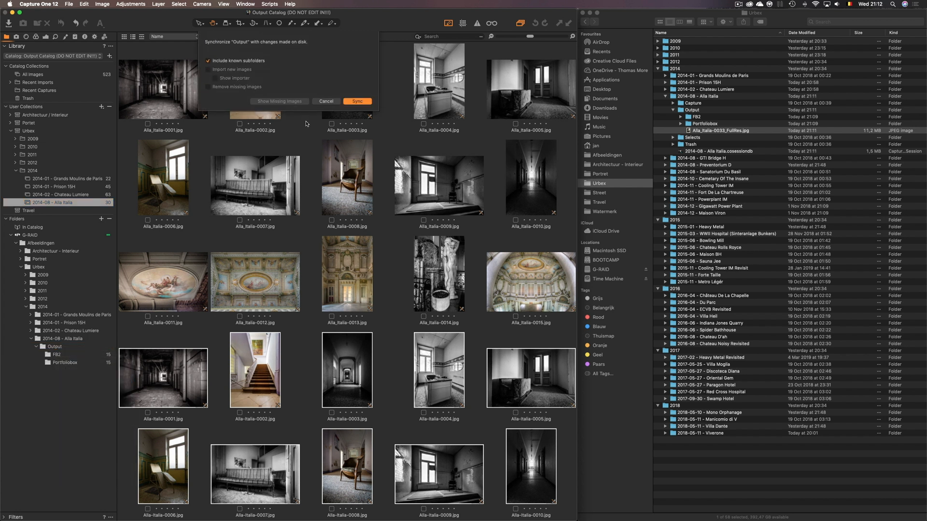
mouse_move(254, 80)
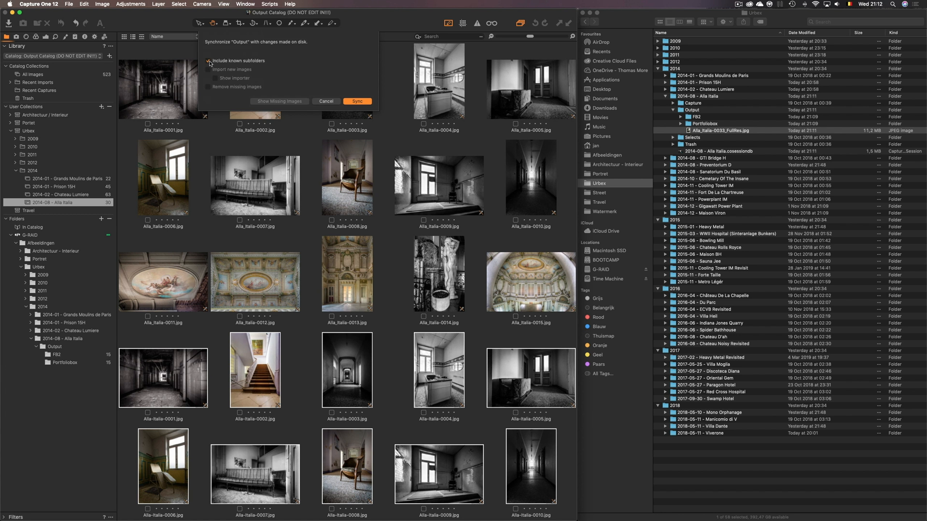
left_click(209, 61)
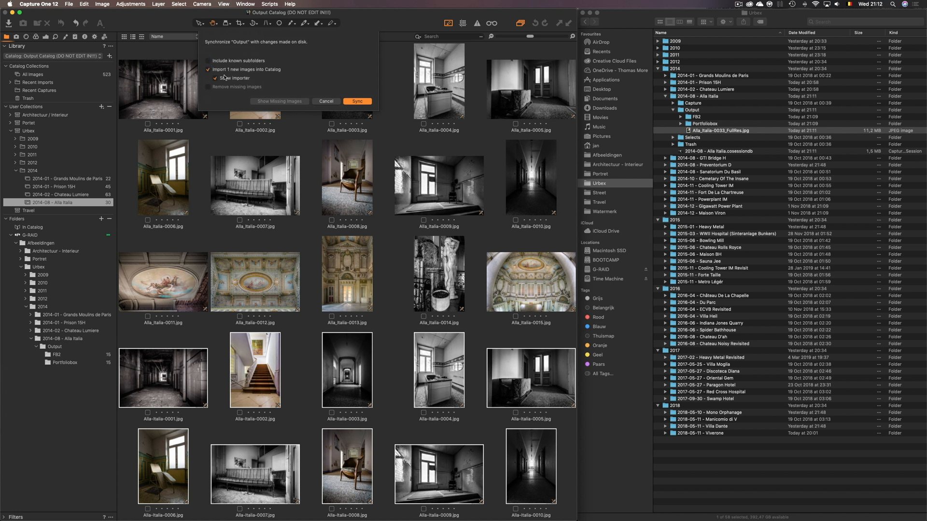
left_click(208, 60)
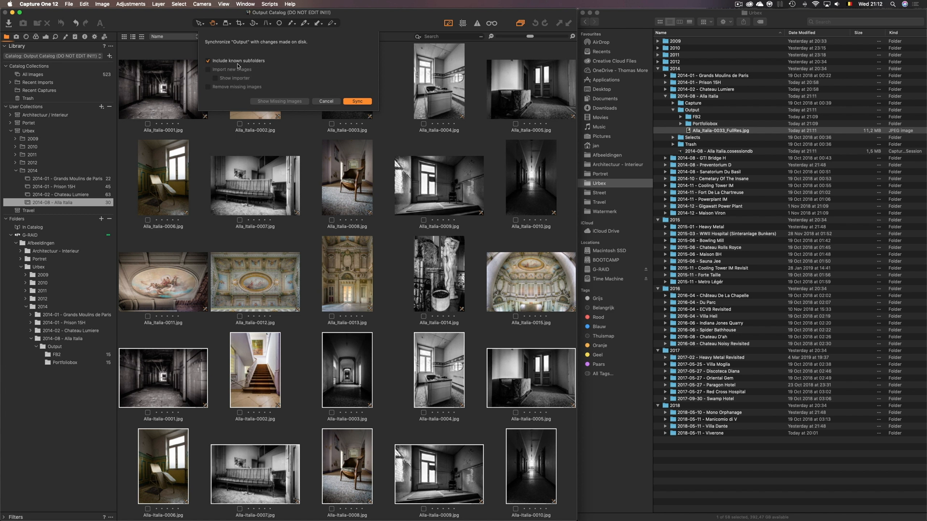
mouse_move(227, 65)
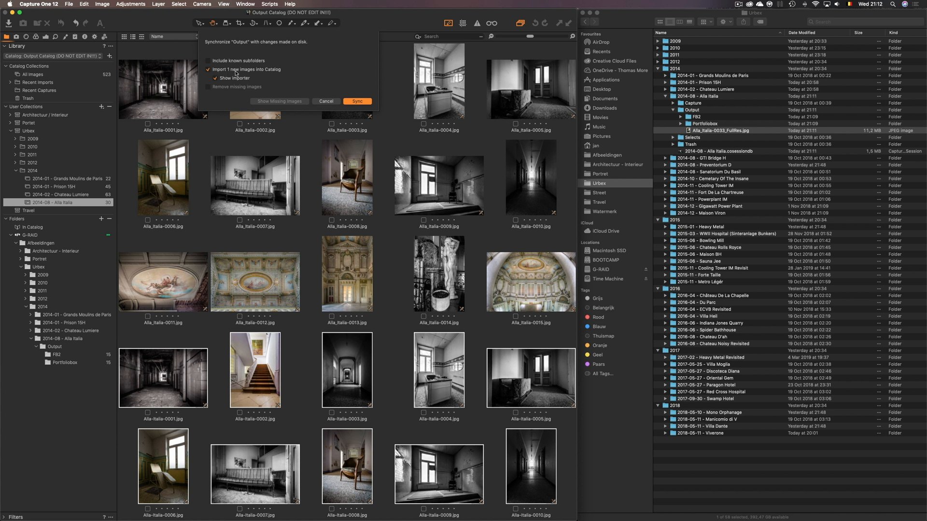
mouse_move(281, 73)
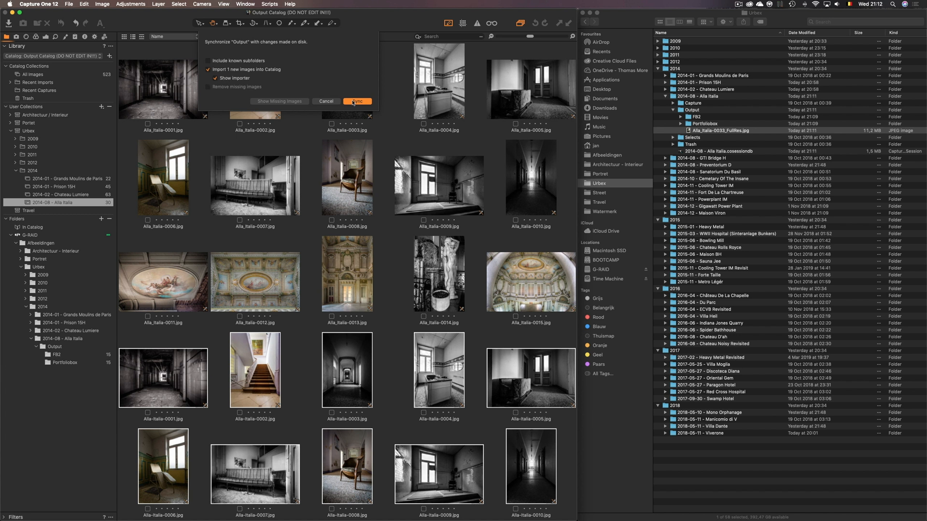
left_click(357, 101)
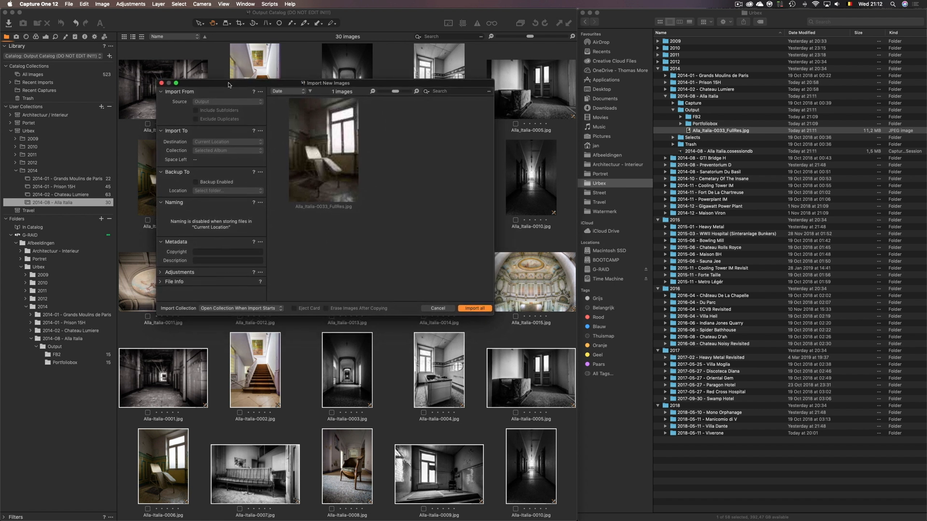
mouse_move(191, 141)
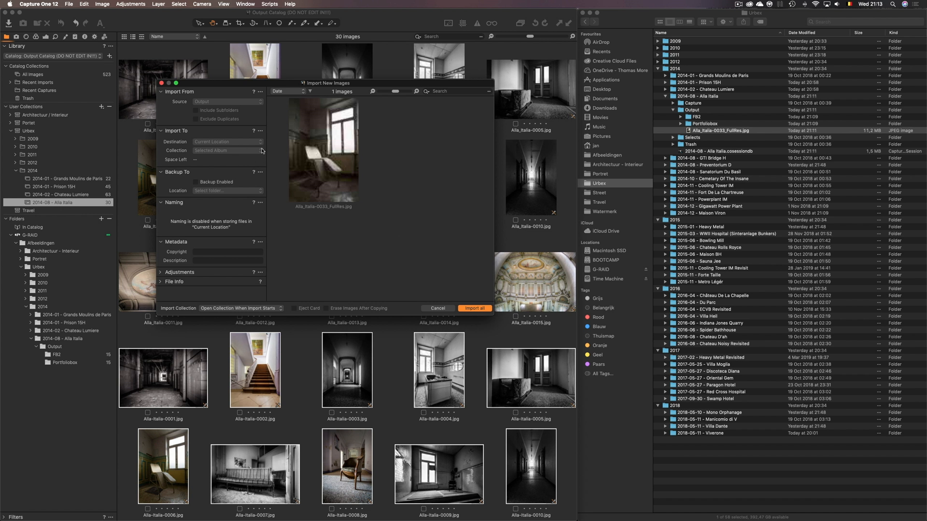
mouse_move(243, 159)
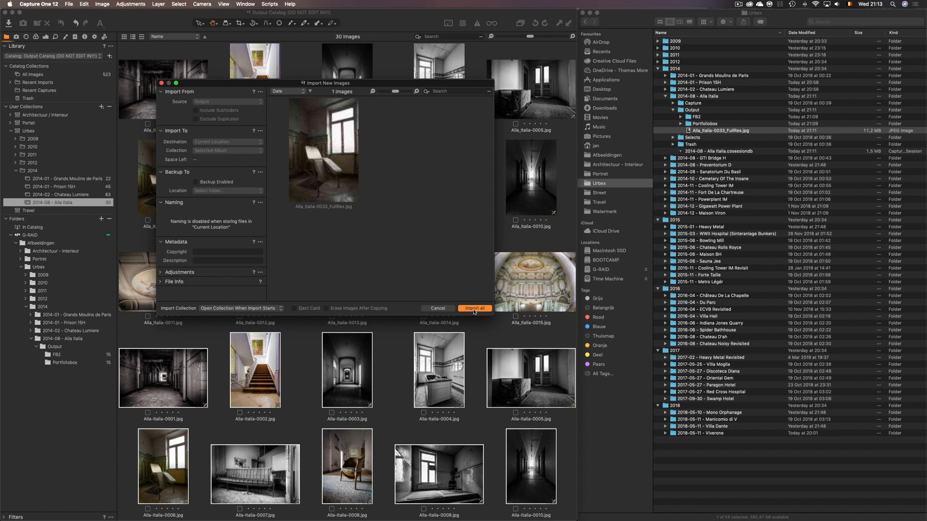
- Import the exported Alla_Italia-0033_FullRes.jpg, bringing the album to 31 images
left_click(475, 307)
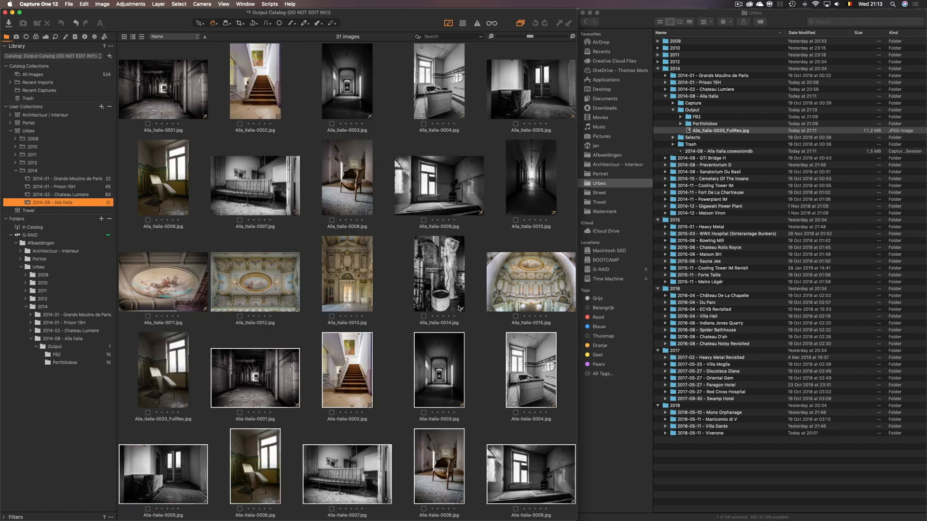
scroll("down", 3)
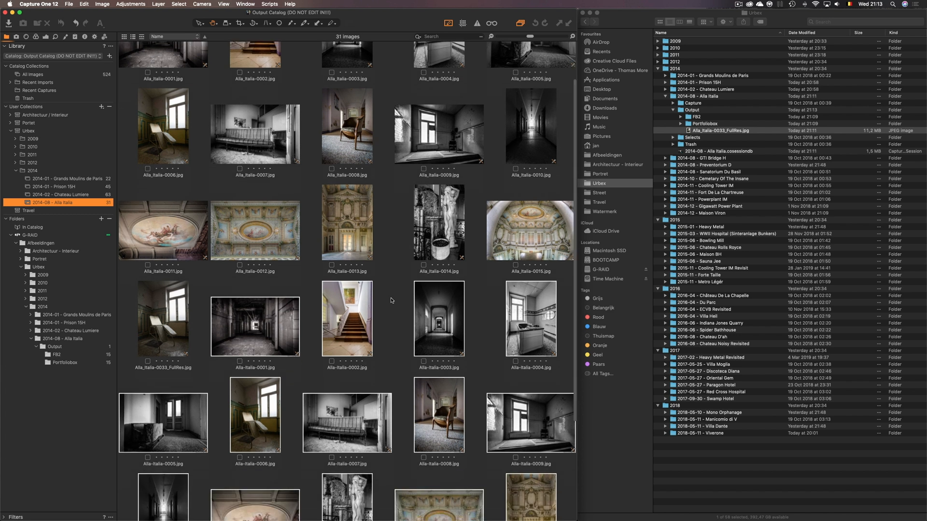